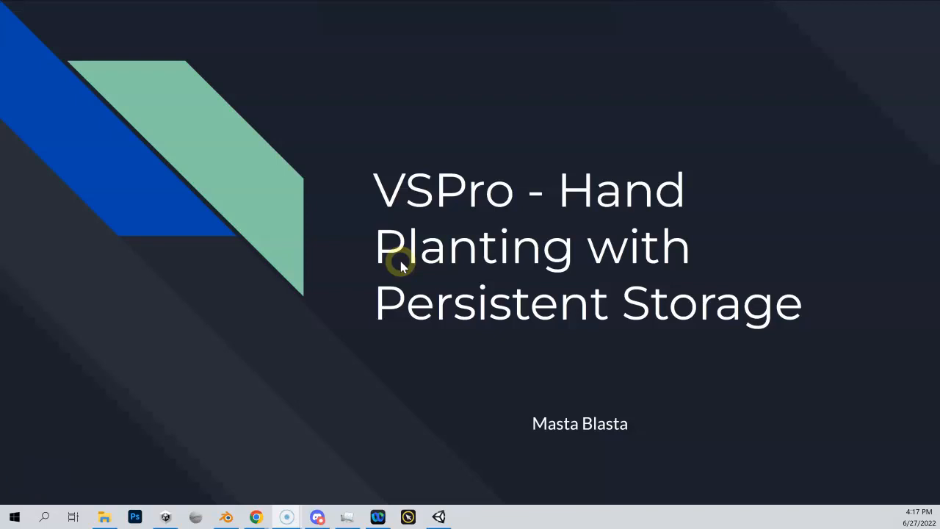
pyautogui.moveTo(438, 309)
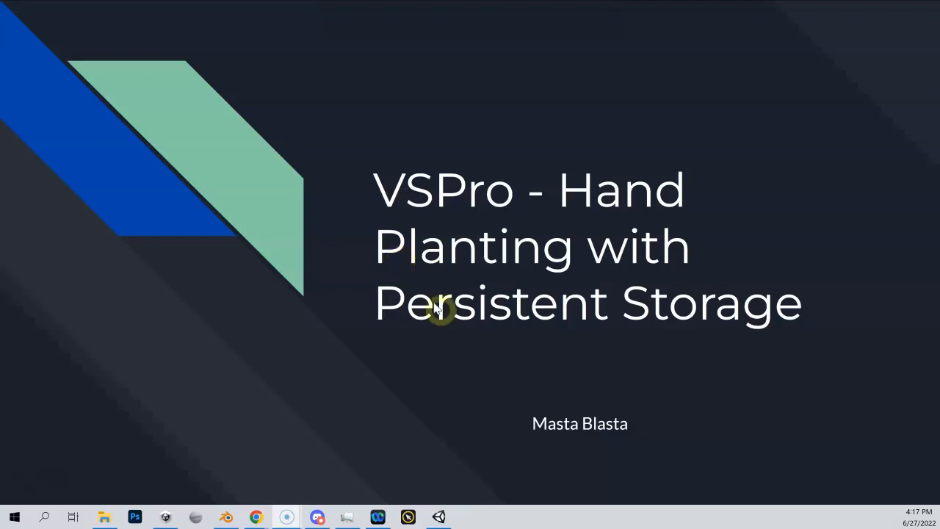
# Leave the PowerPoint title slide and bring up the Unity scene with the pond terrain
pyautogui.click(438, 517)
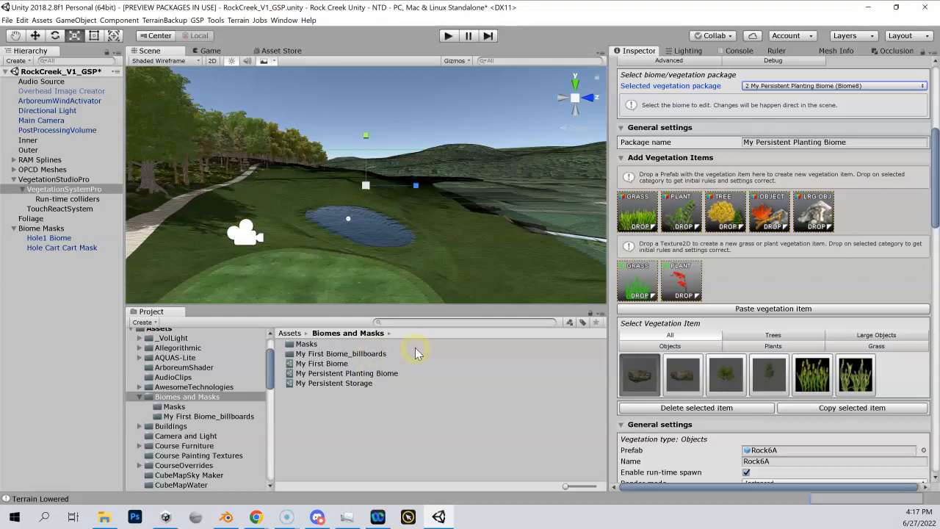
# Review Persistent Vegetation Storage's Settings, Stored Vegetation and Bake Vegetation listing My First Biome's Rock6A
pyautogui.scroll(3)
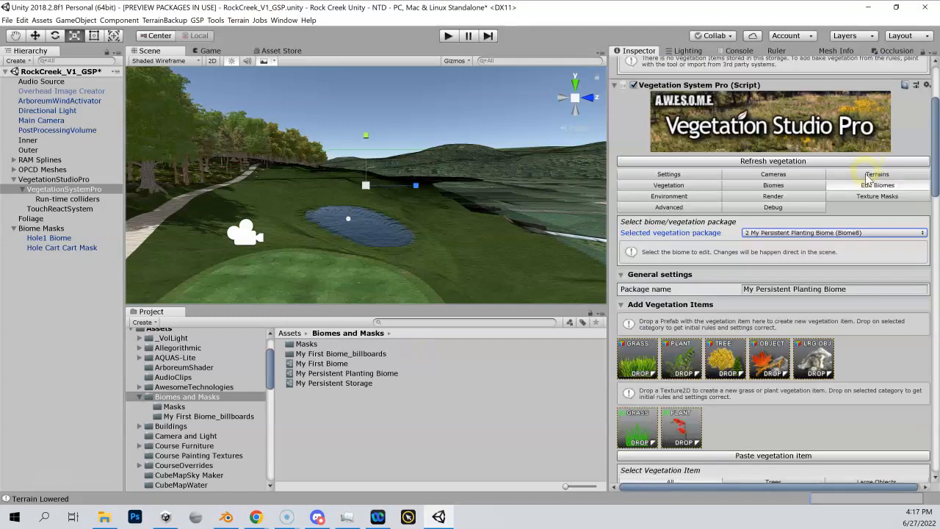
pyautogui.scroll(3)
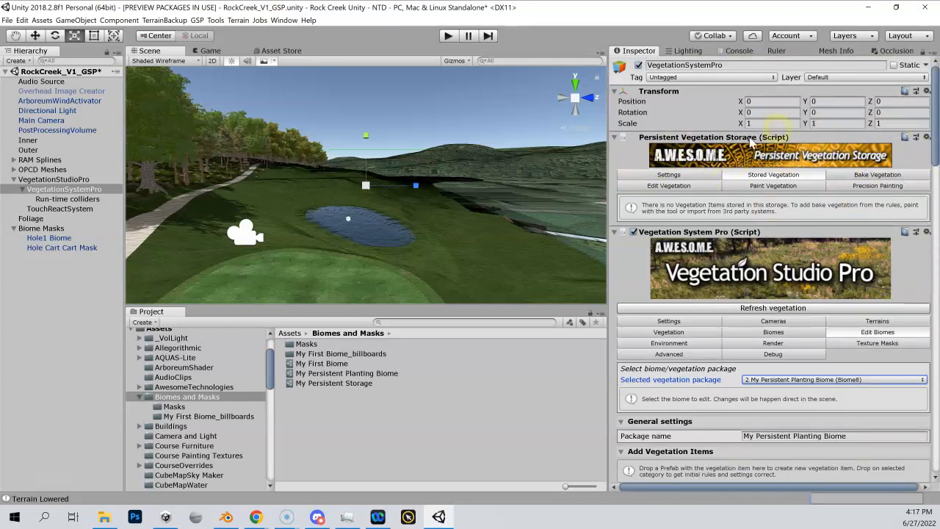
pyautogui.click(669, 175)
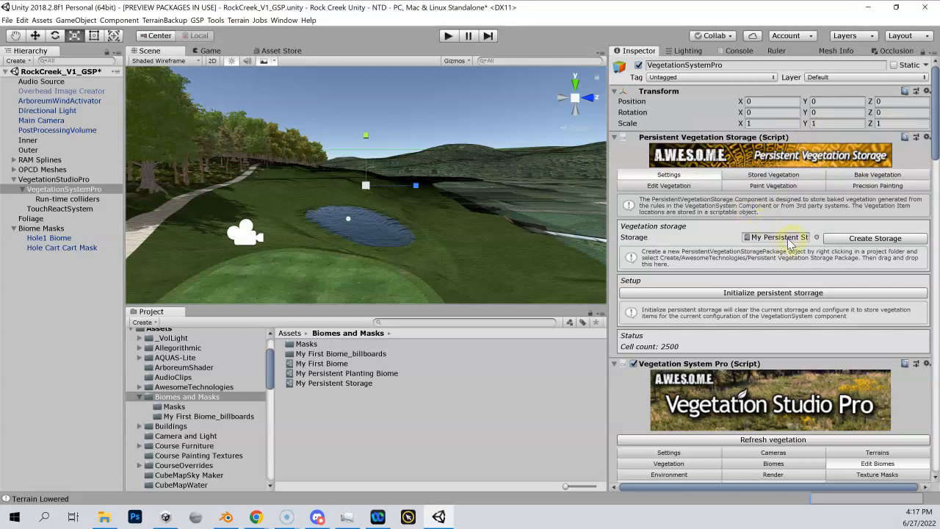
pyautogui.moveTo(782, 247)
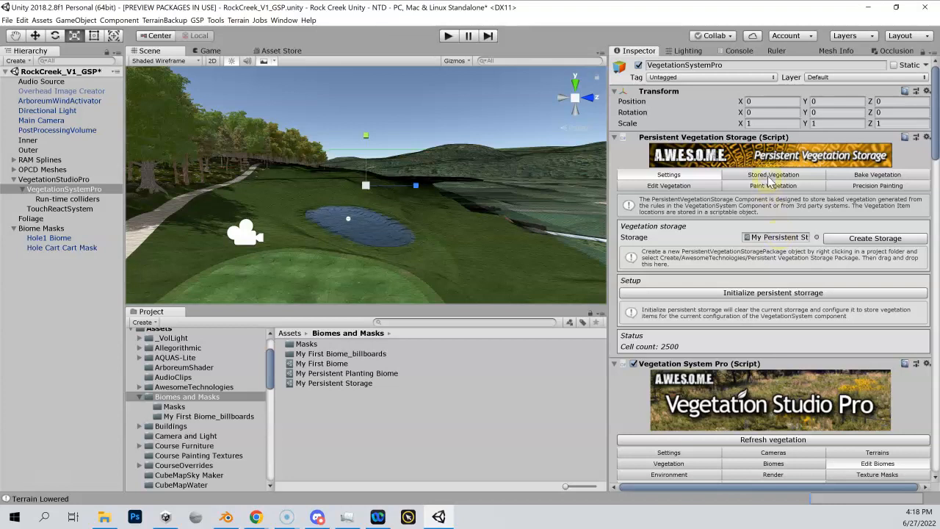
pyautogui.click(773, 173)
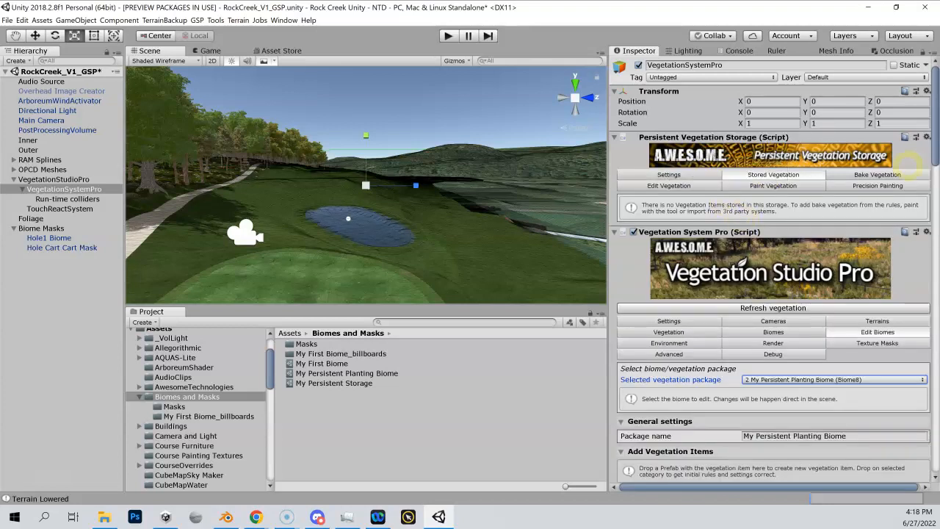
pyautogui.click(773, 174)
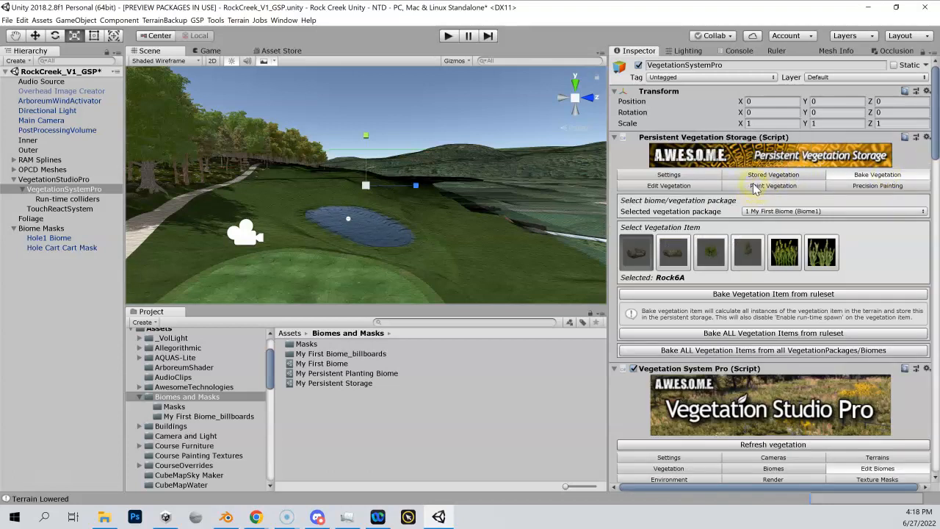
# Choose My Persistent Planting Biome as the paint package with Rock6A as the item
pyautogui.click(773, 186)
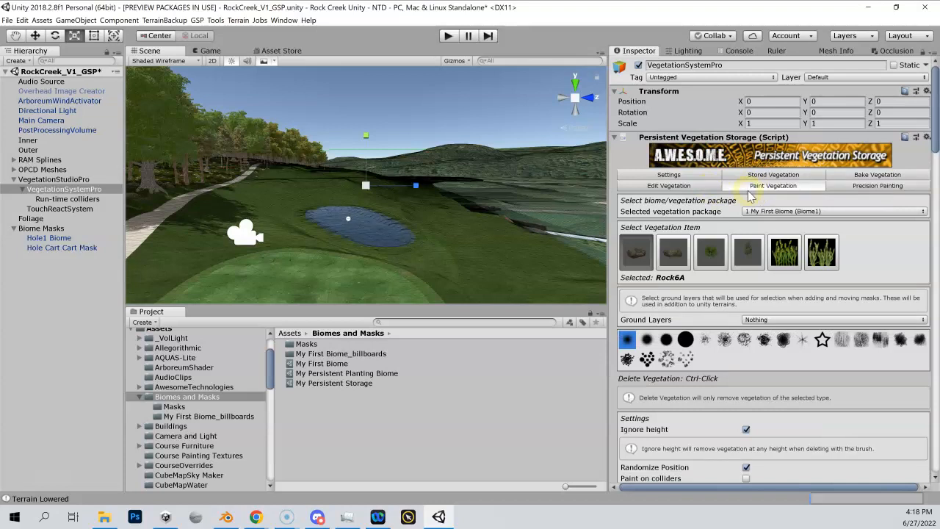
pyautogui.click(835, 212)
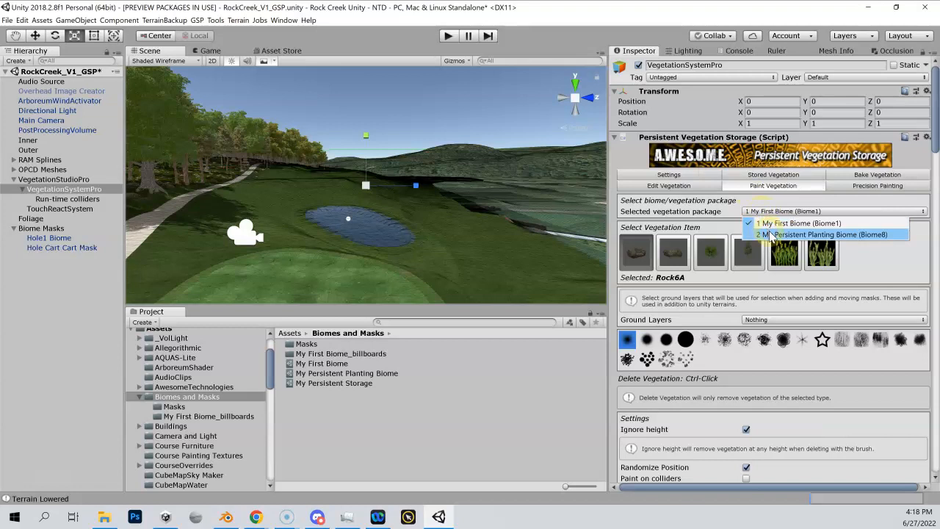
pyautogui.click(829, 235)
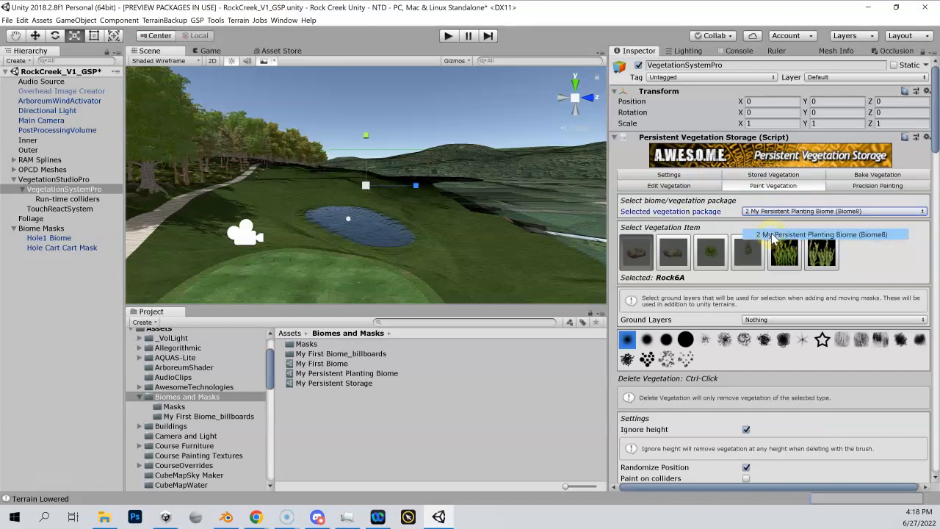
pyautogui.click(834, 211)
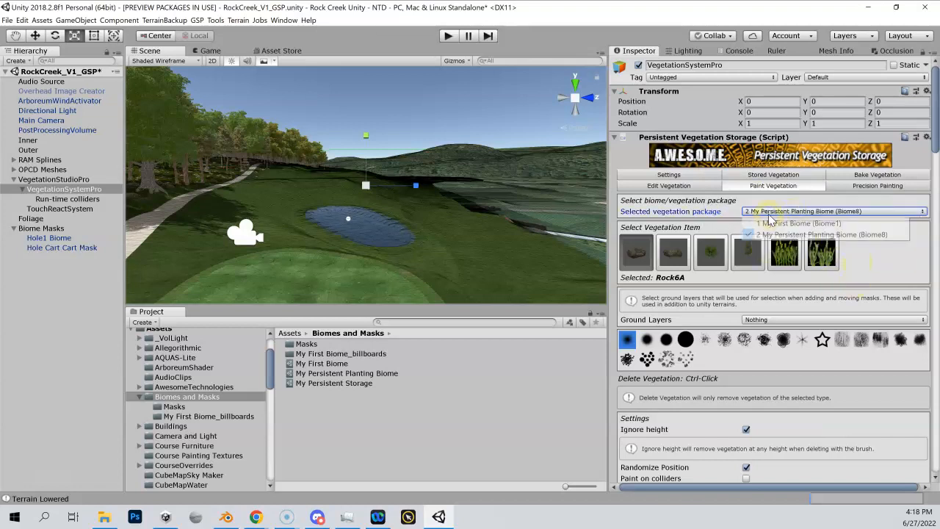
pyautogui.click(799, 223)
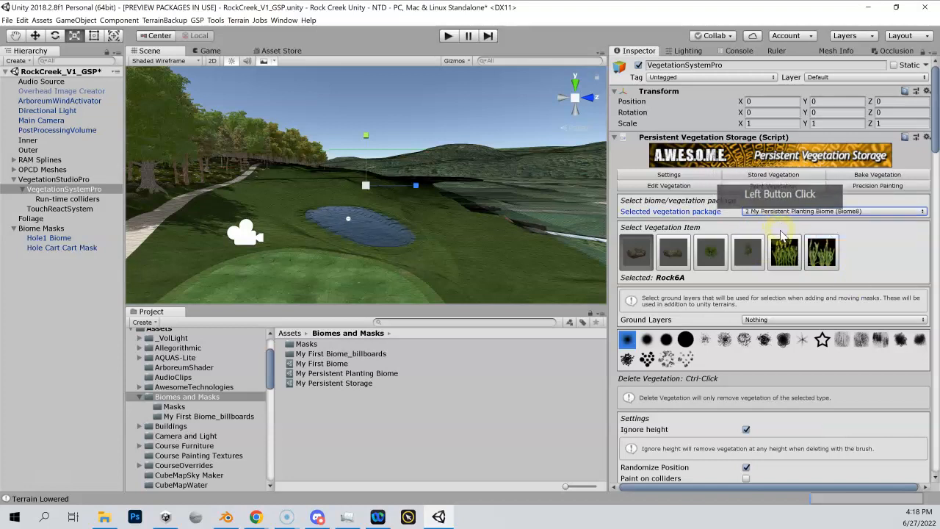
pyautogui.click(773, 185)
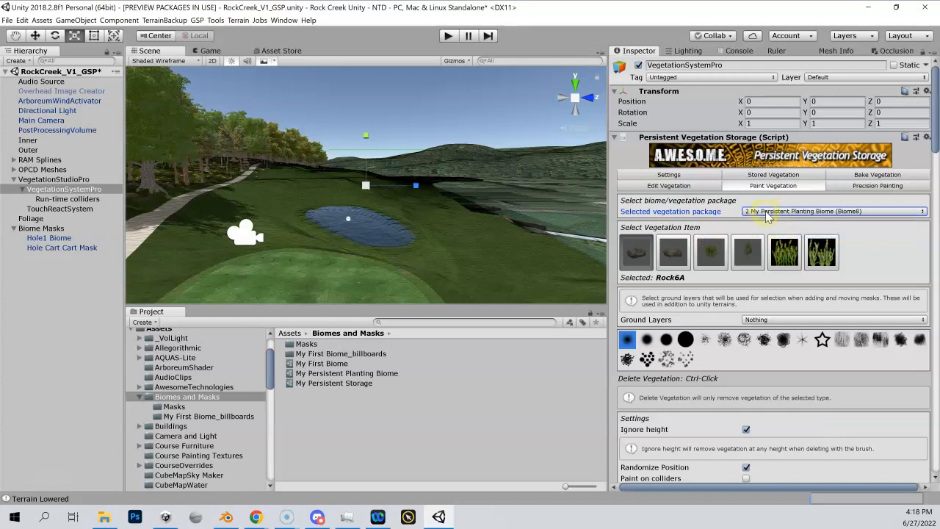
pyautogui.moveTo(772, 226)
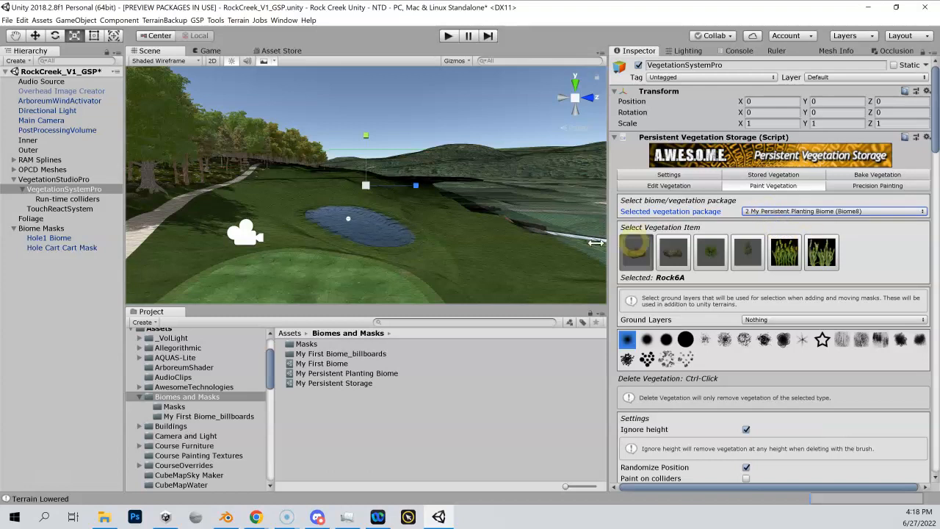
# Try several Ground Layers brush thumbnails and settle on a solid round brush for Rock6A
pyautogui.click(635, 253)
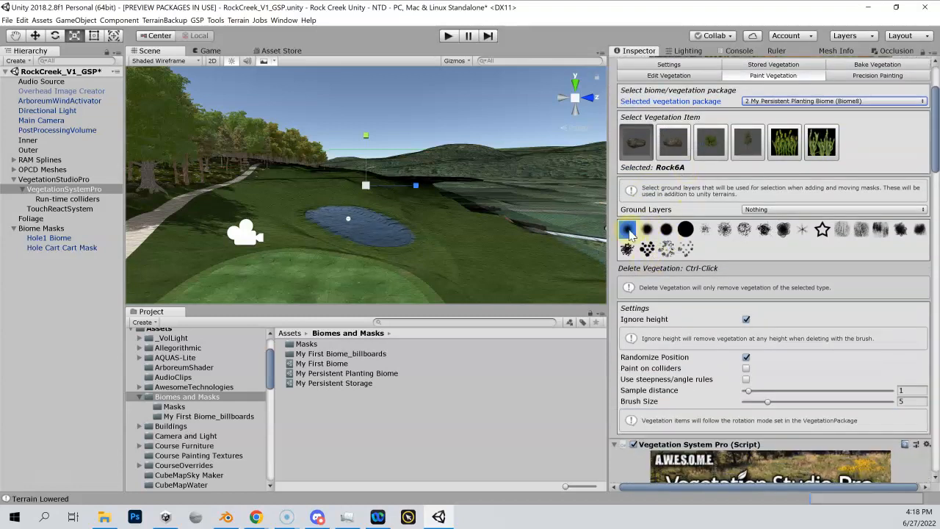
pyautogui.click(667, 229)
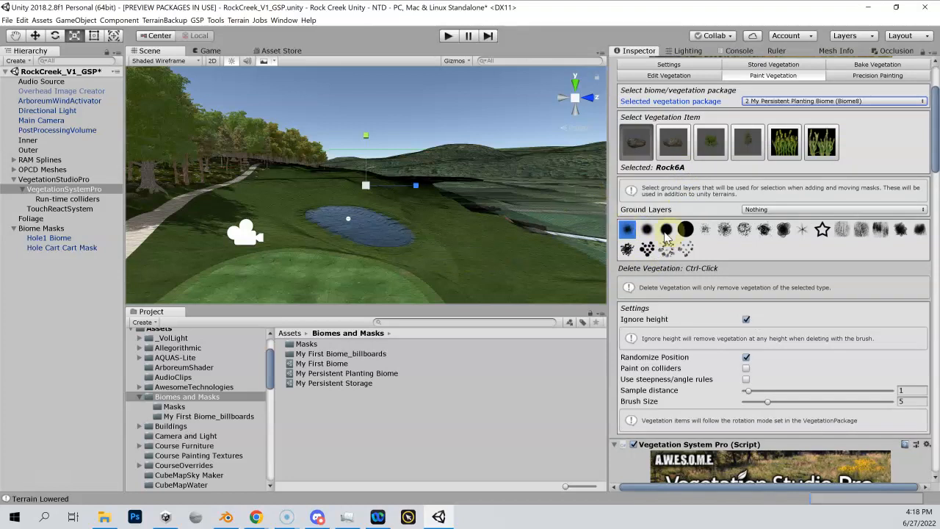
pyautogui.click(687, 229)
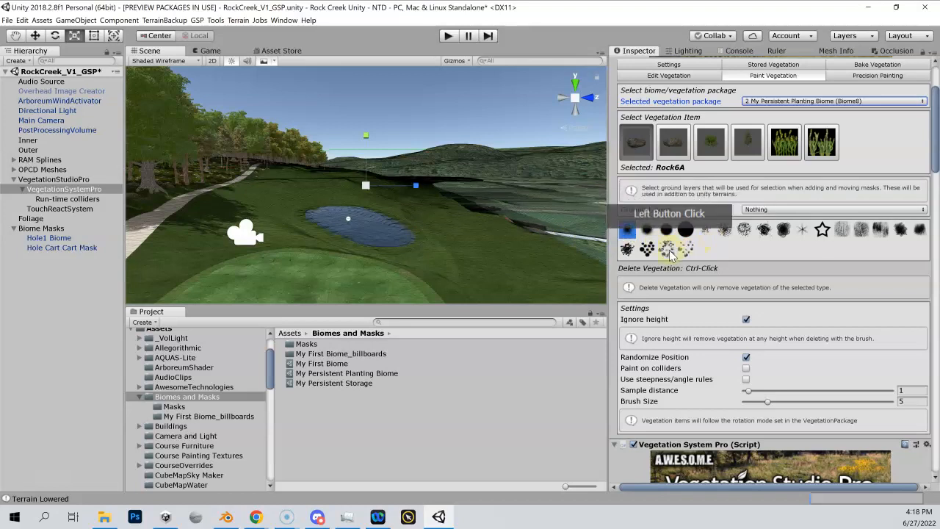
pyautogui.click(462, 262)
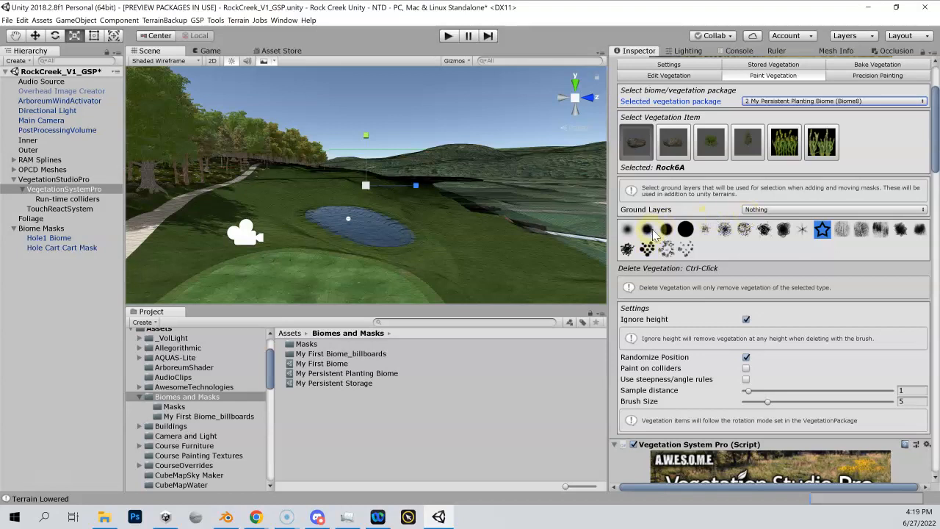
pyautogui.click(667, 229)
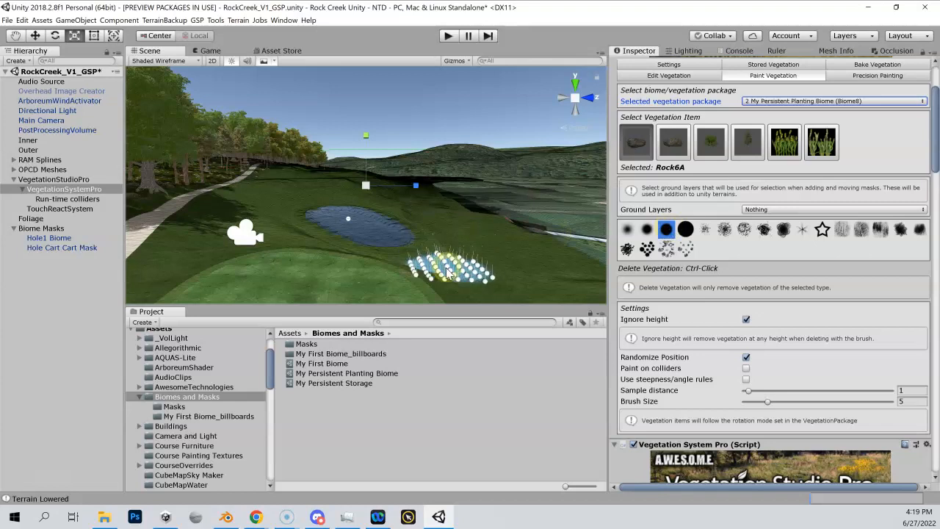
pyautogui.click(345, 267)
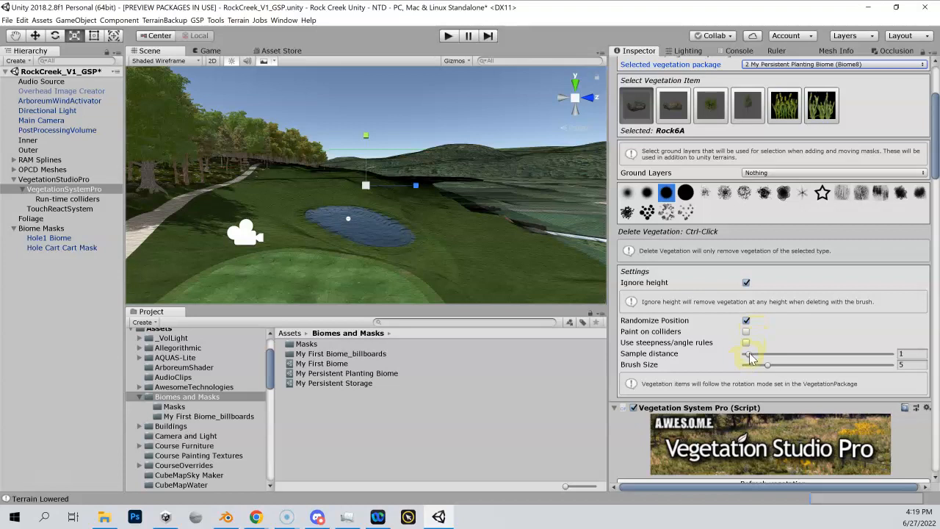
# Tune the Rock6A sample distance and paint rocks on the grass beside the pond
pyautogui.moveTo(744, 354); pyautogui.dragTo(758, 354)
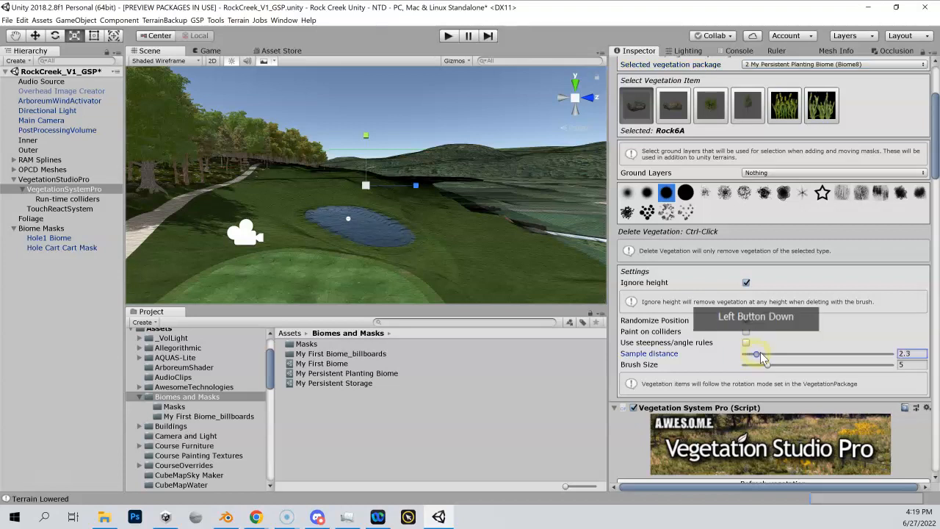
pyautogui.moveTo(759, 354); pyautogui.dragTo(773, 354)
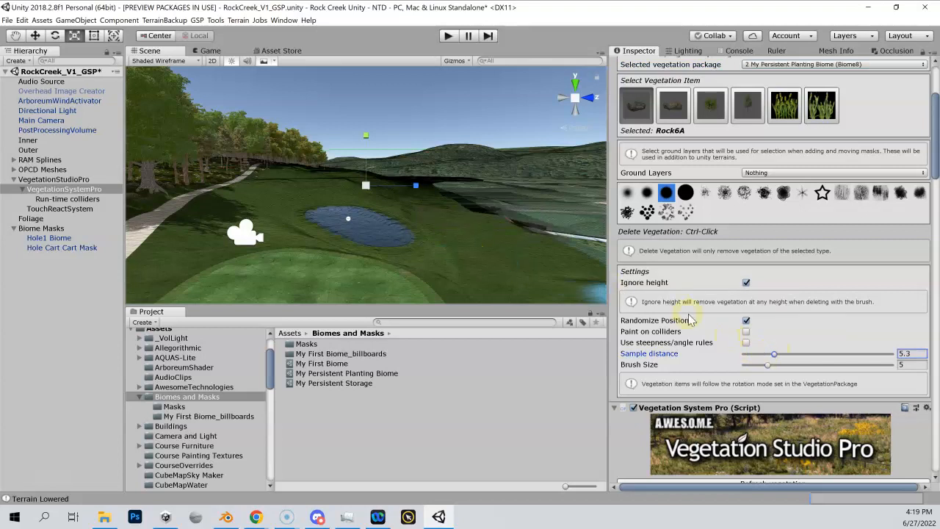
pyautogui.moveTo(776, 355); pyautogui.dragTo(765, 354)
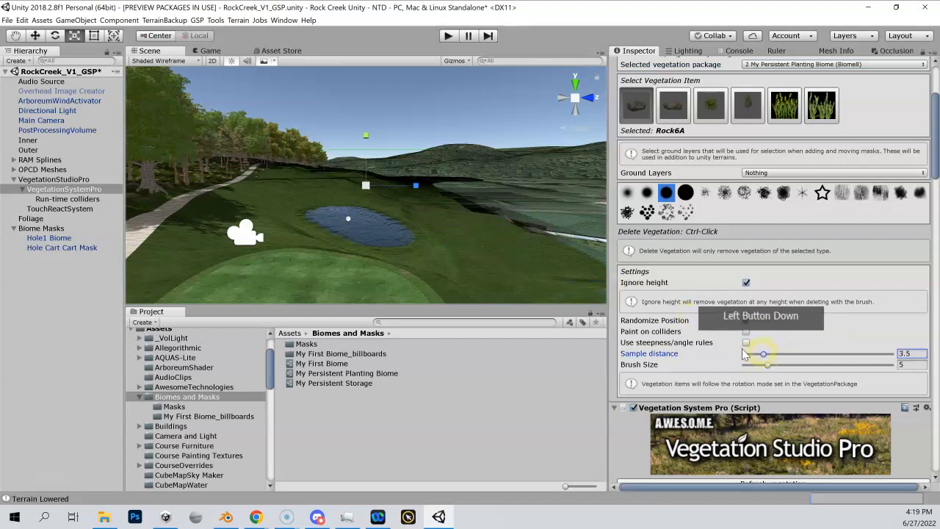
pyautogui.click(747, 320)
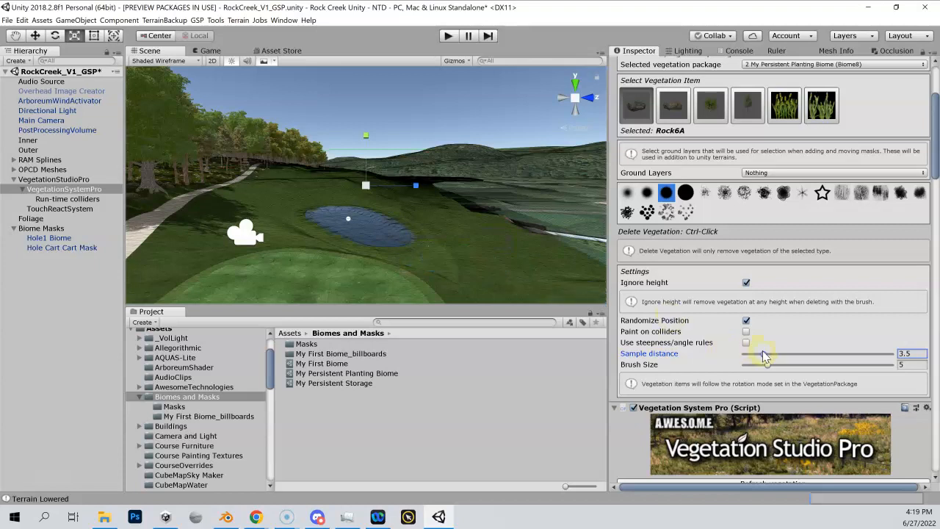
pyautogui.moveTo(816, 354); pyautogui.dragTo(743, 354)
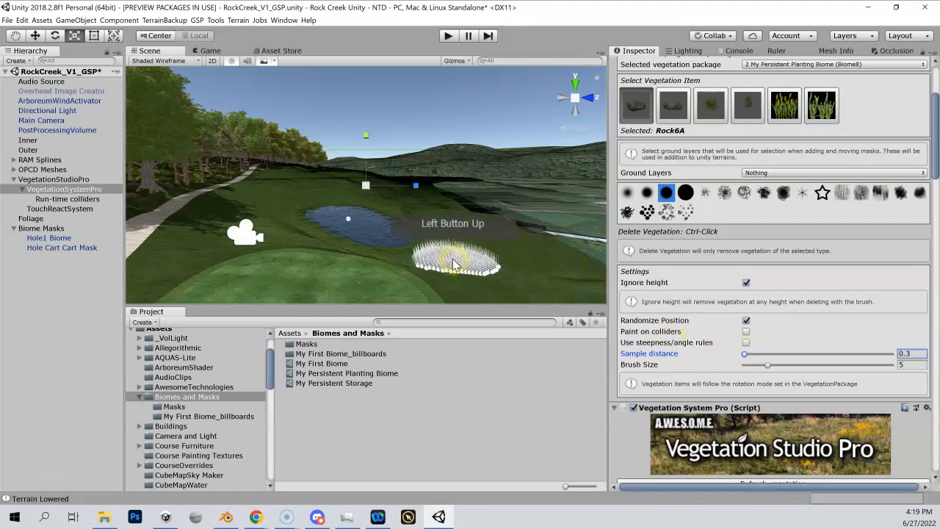
pyautogui.moveTo(743, 353); pyautogui.dragTo(767, 352)
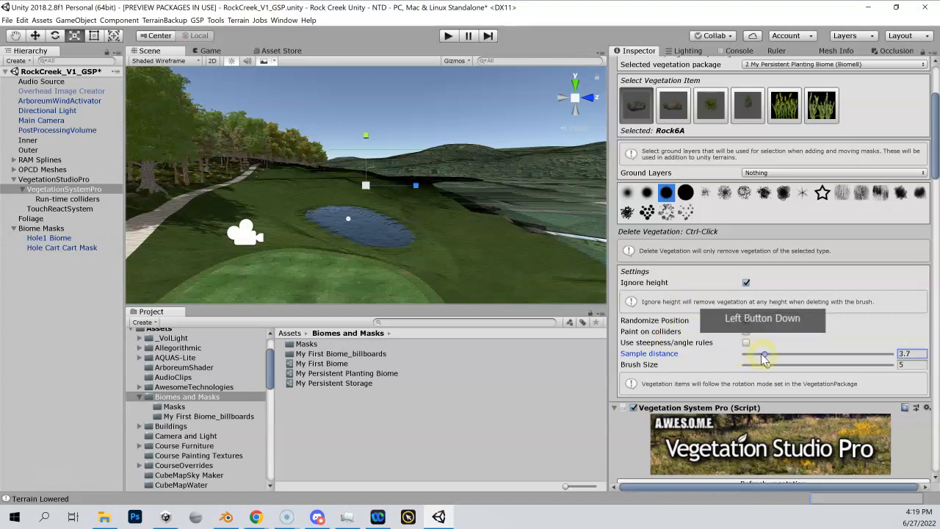
# Shrink the brush to about 2.2, enable Randomize Position and set sample distance to 2
pyautogui.moveTo(752, 359); pyautogui.dragTo(767, 365)
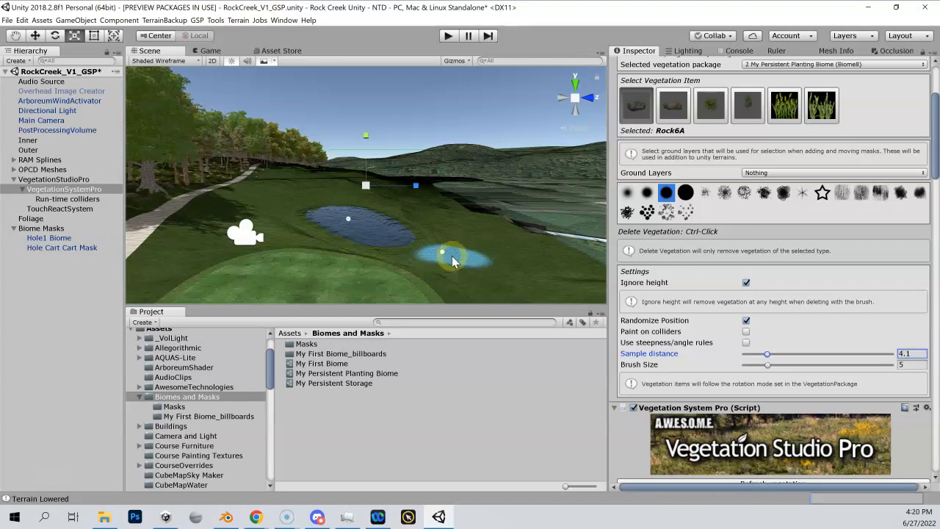
pyautogui.moveTo(767, 365); pyautogui.dragTo(755, 364)
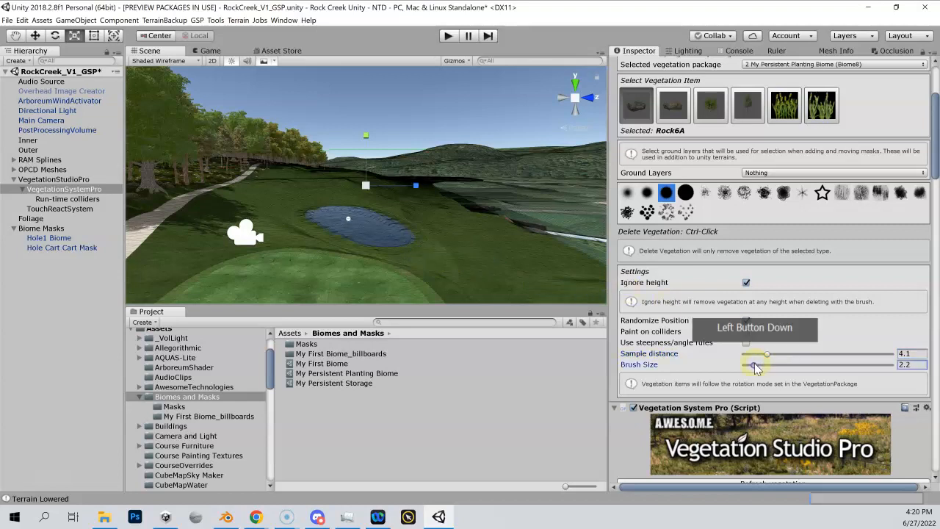
pyautogui.moveTo(767, 368); pyautogui.dragTo(756, 357)
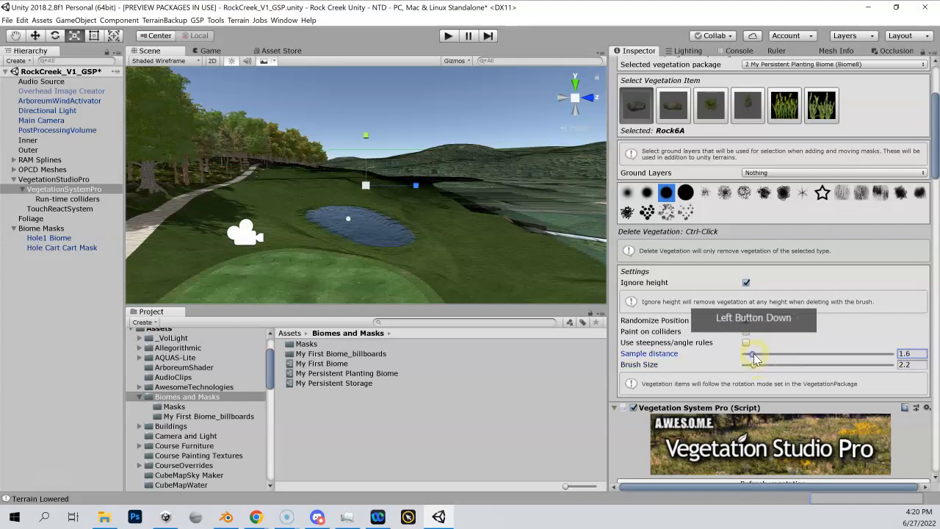
pyautogui.click(747, 321)
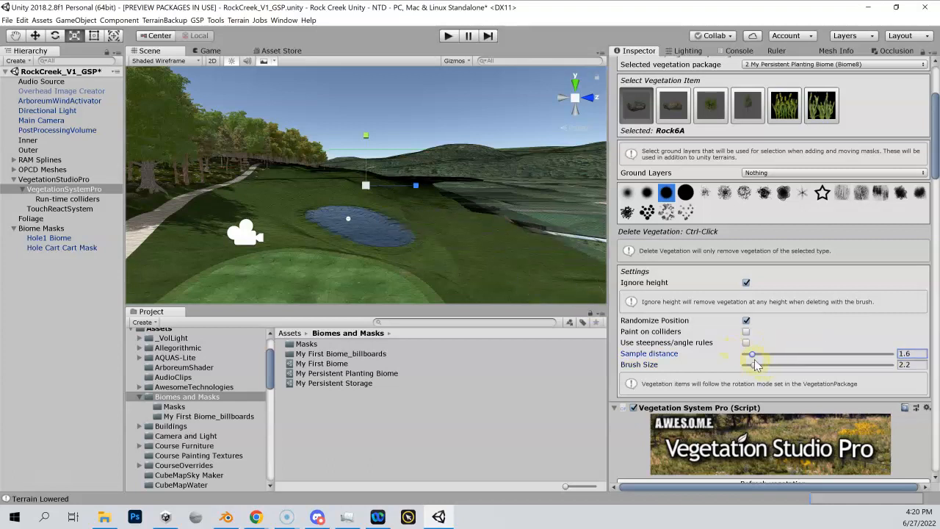
pyautogui.moveTo(752, 354); pyautogui.dragTo(756, 354)
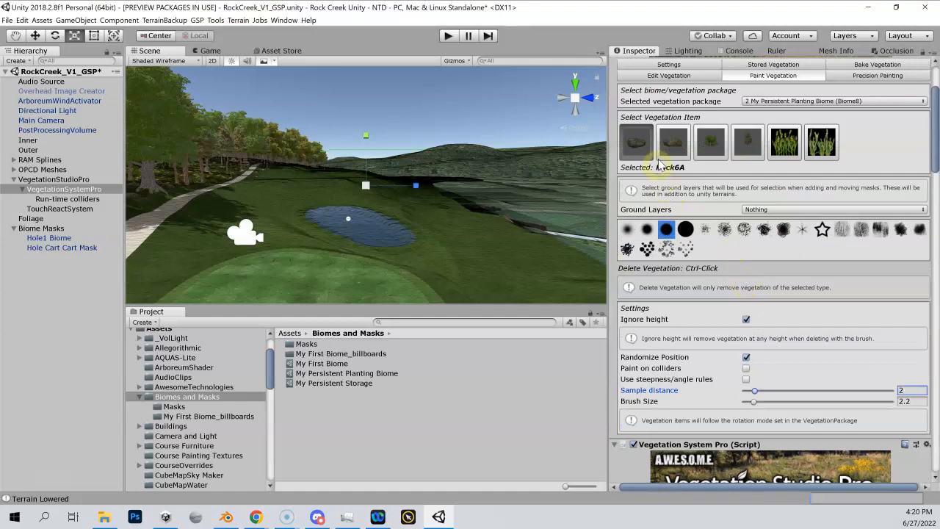
# Select the Broadleaf_Desktop tree as the vegetation item to paint instead of Rock6A
pyautogui.click(712, 141)
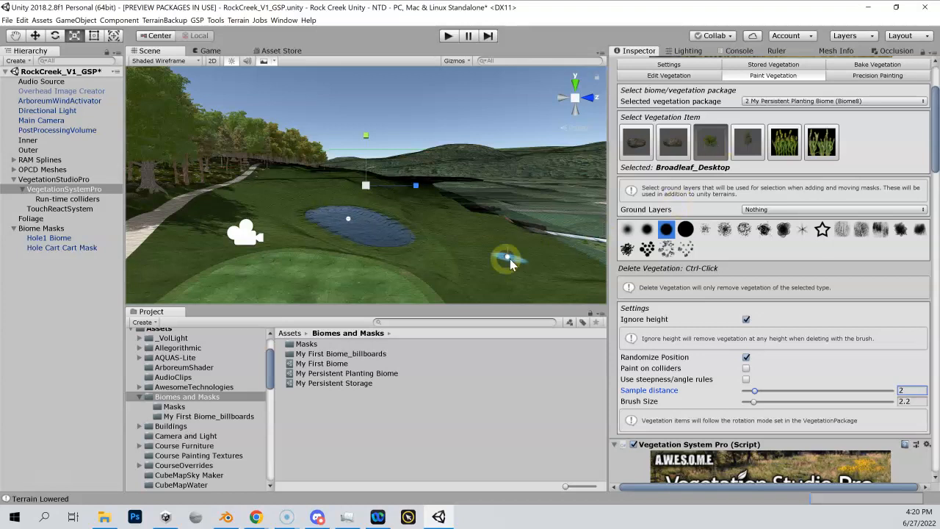
pyautogui.moveTo(438, 257)
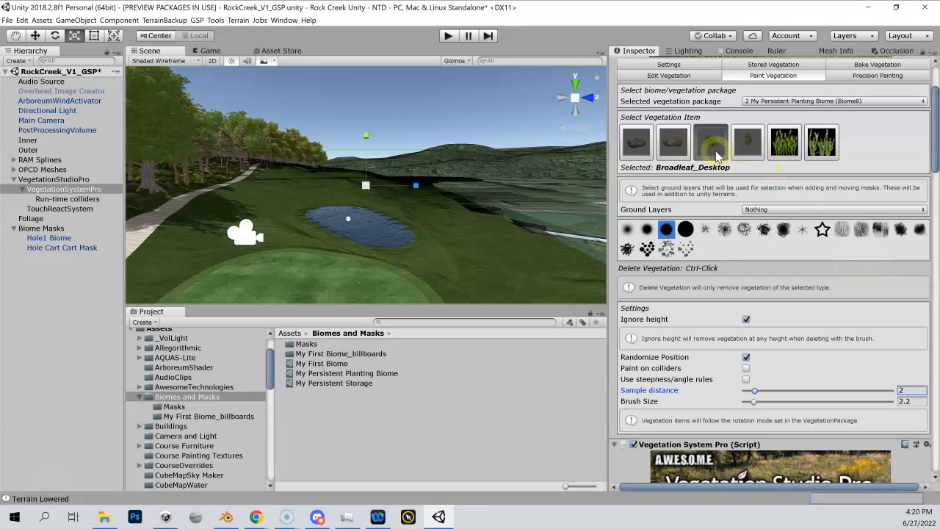
# Show the Edit Biomes settings for the rock and Broadleaf_Desktop items after painting the tree
pyautogui.scroll(-3)
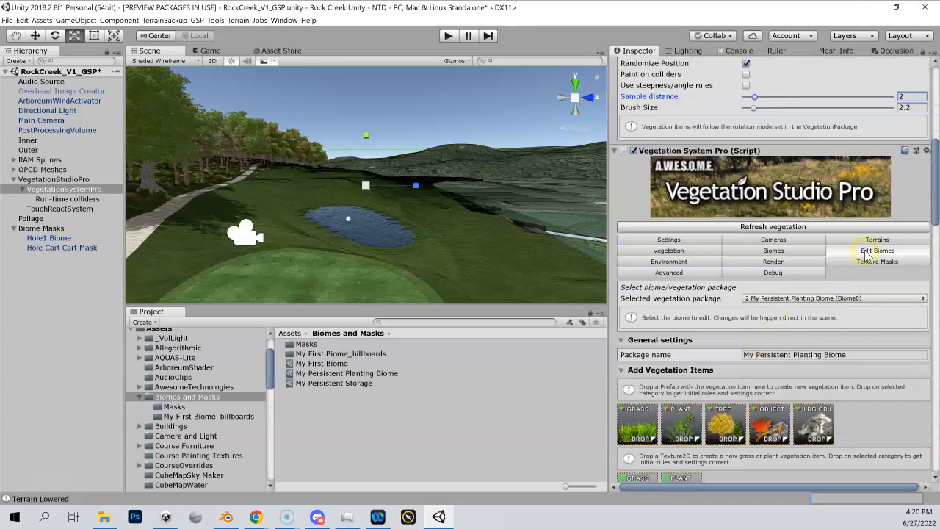
pyautogui.scroll(-3)
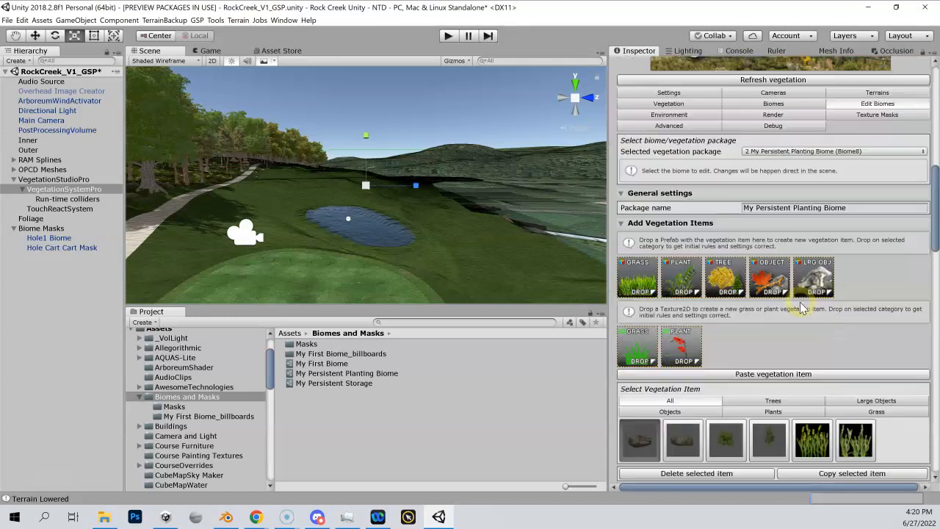
pyautogui.click(725, 329)
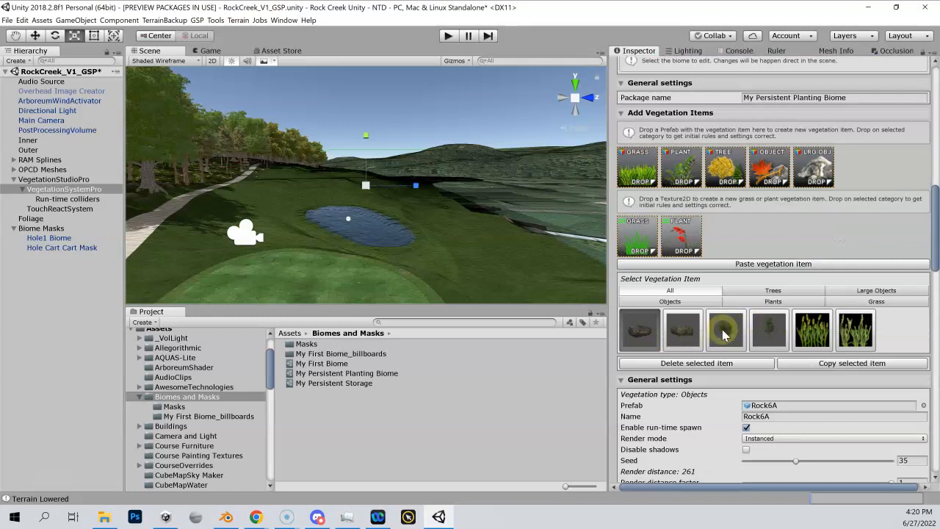
pyautogui.click(726, 329)
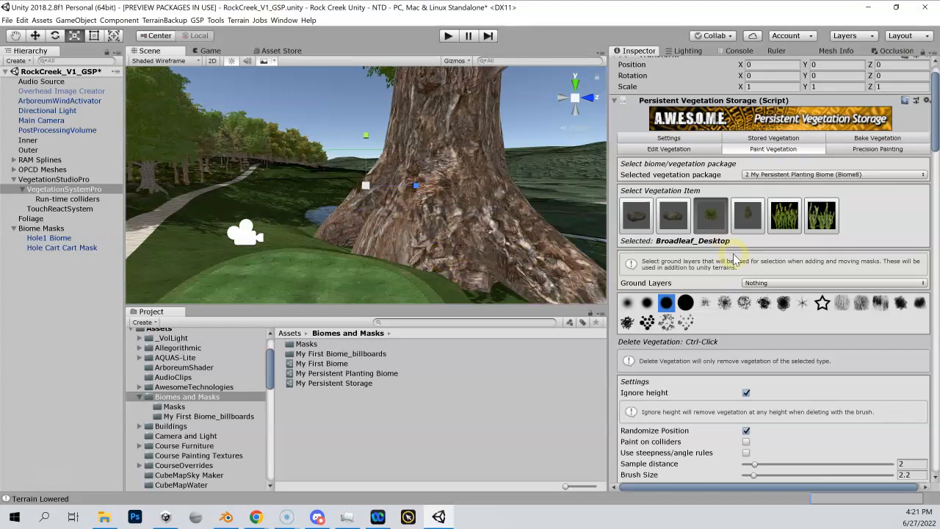
# Narrow Broadleaf_Desktop's min/max scale from 9.6 to about 2.98–4.43
pyautogui.scroll(-3)
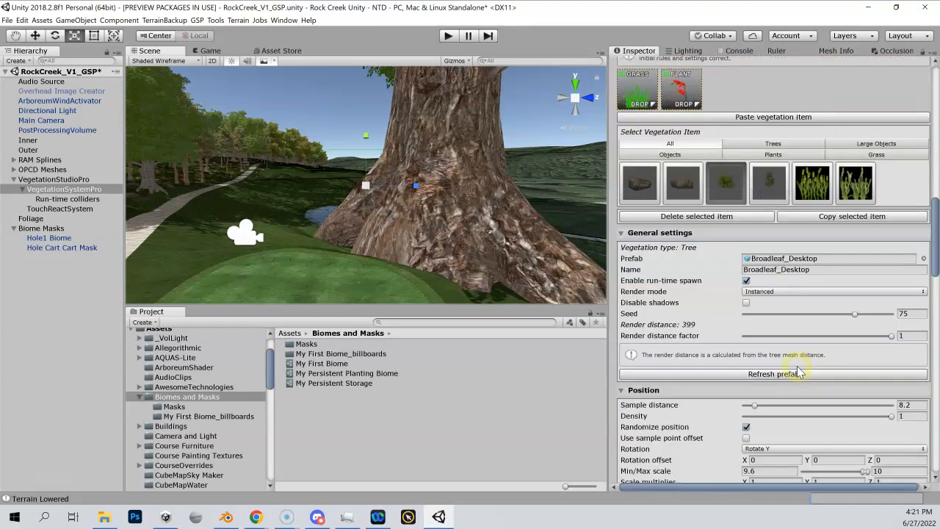
pyautogui.scroll(3)
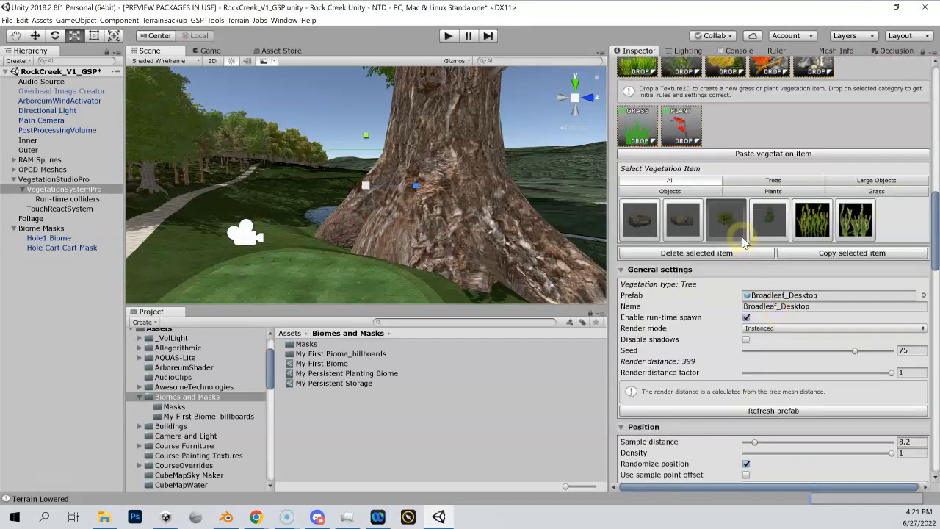
pyautogui.scroll(-3)
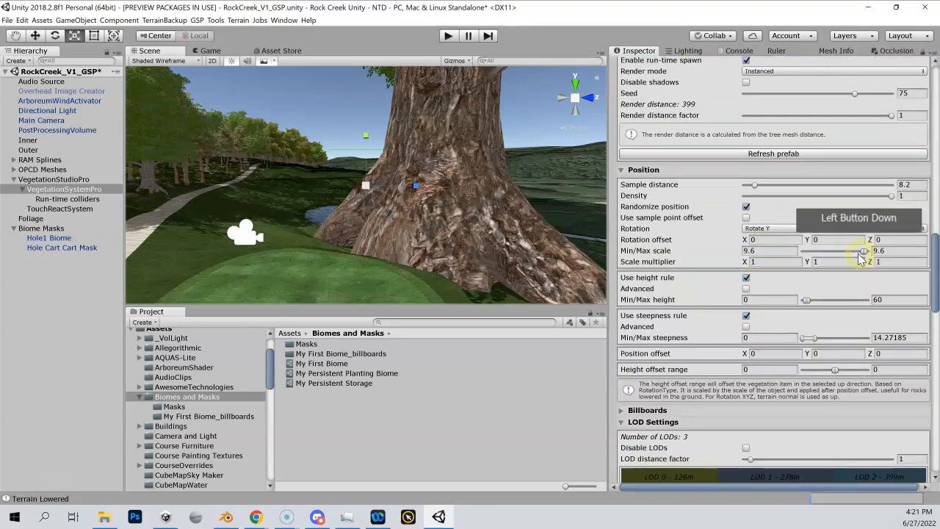
pyautogui.moveTo(864, 250); pyautogui.dragTo(831, 250)
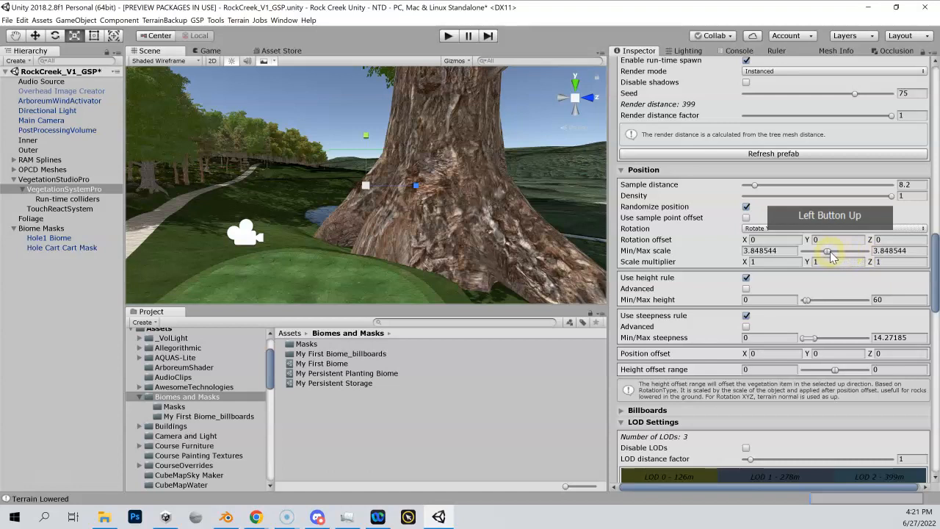
pyautogui.moveTo(831, 249); pyautogui.dragTo(835, 250)
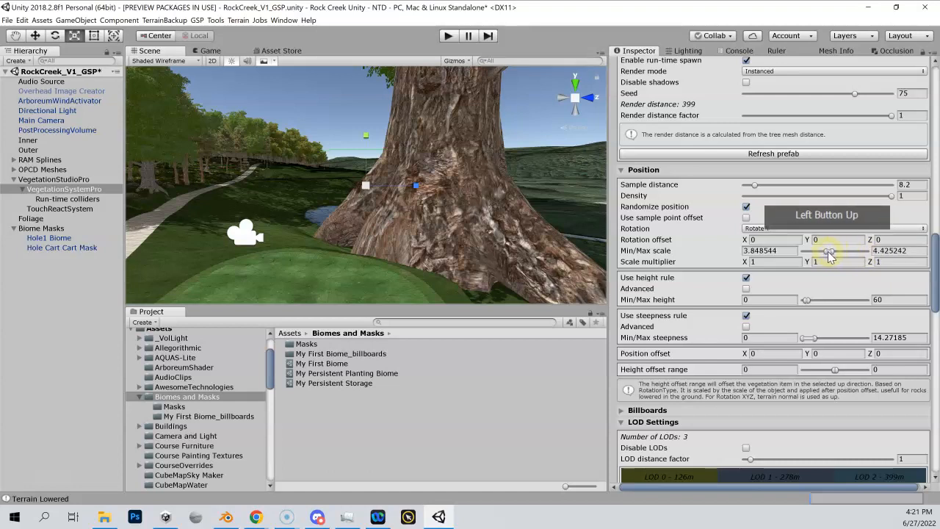
pyautogui.moveTo(831, 252); pyautogui.dragTo(808, 253)
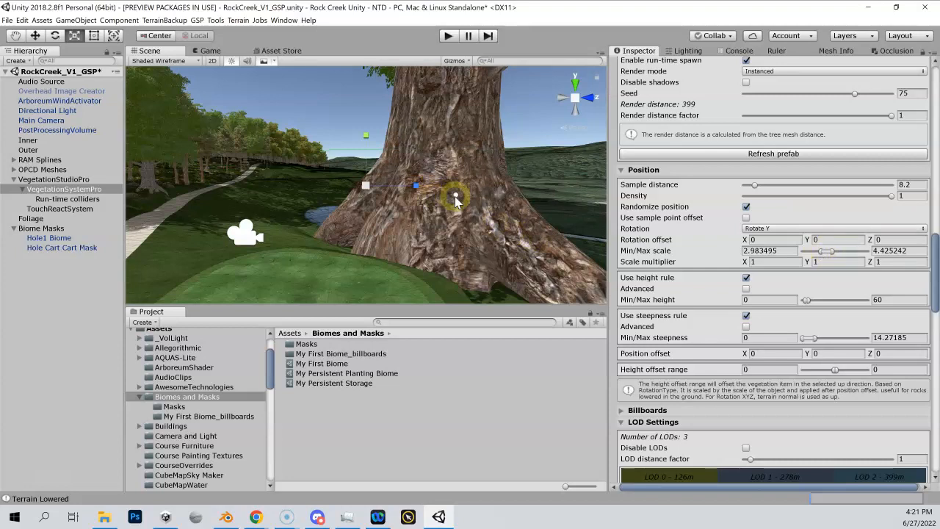
pyautogui.moveTo(835, 253)
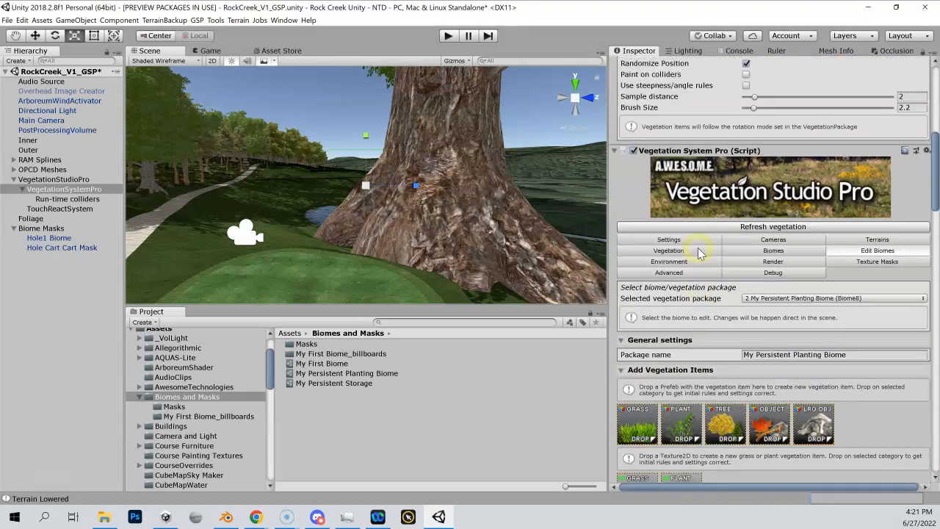
pyautogui.scroll(3)
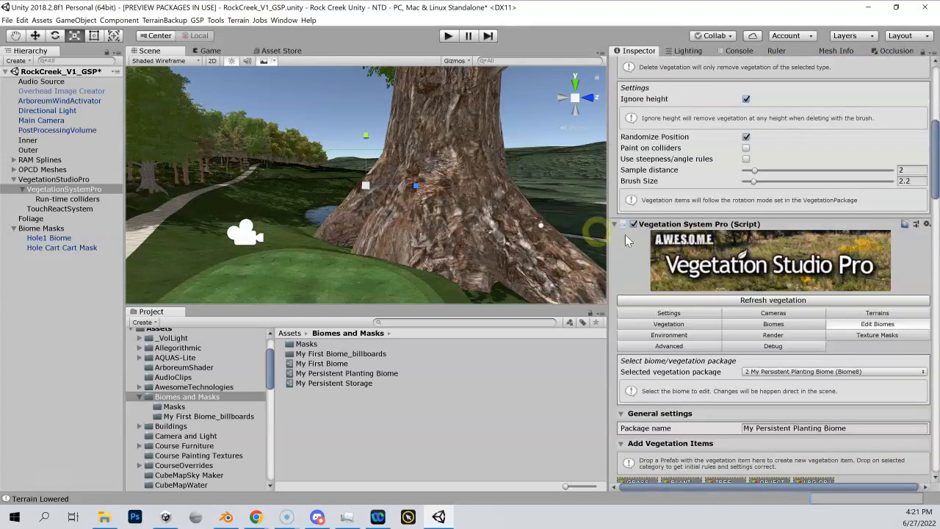
pyautogui.click(282, 237)
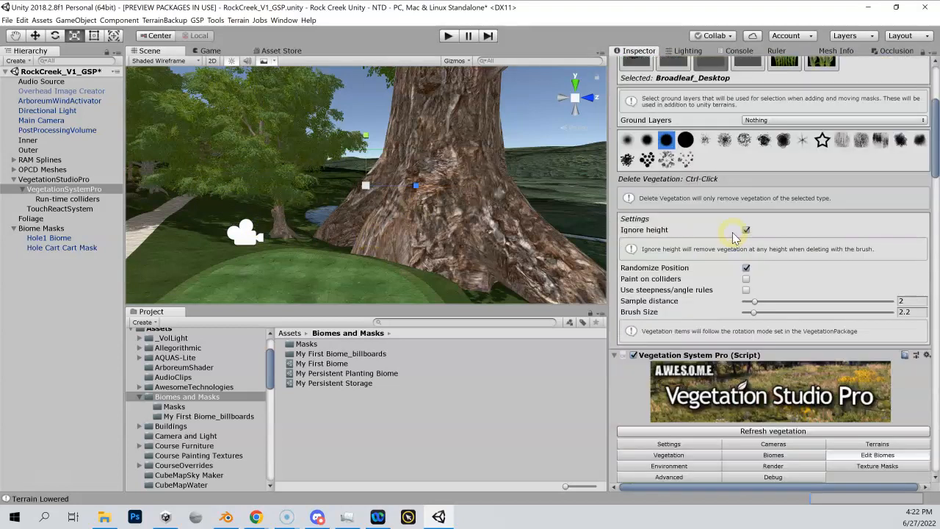
# Delete the oversized Broadleaf_Desktop tree from the terrain beside the pond
pyautogui.scroll(3)
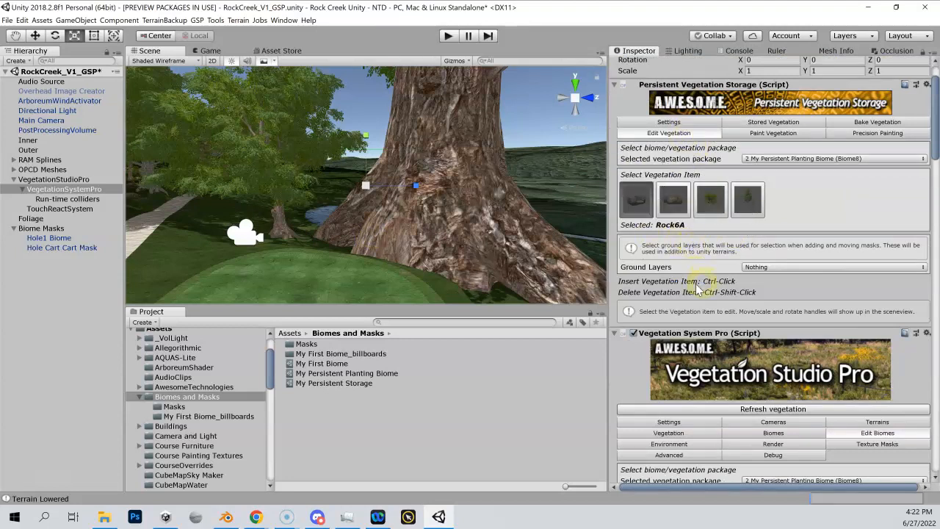
pyautogui.moveTo(708, 291)
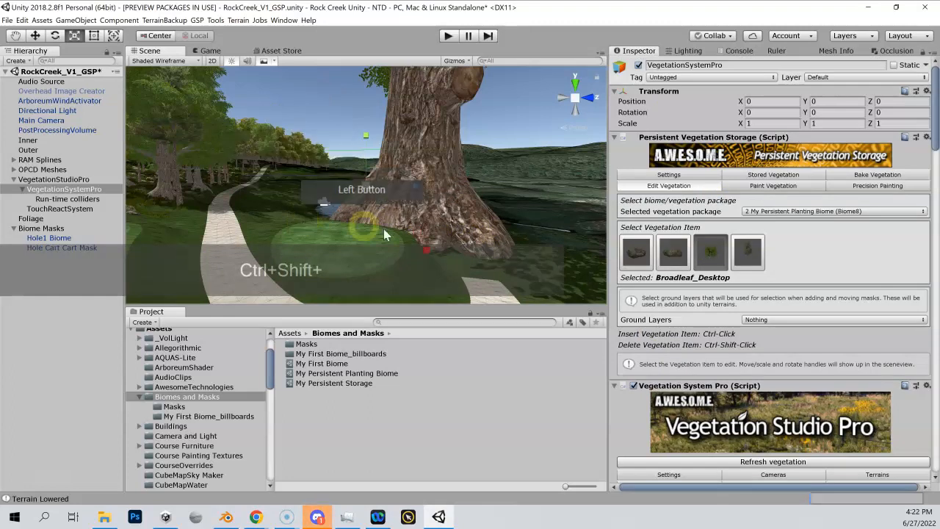
pyautogui.click(429, 226)
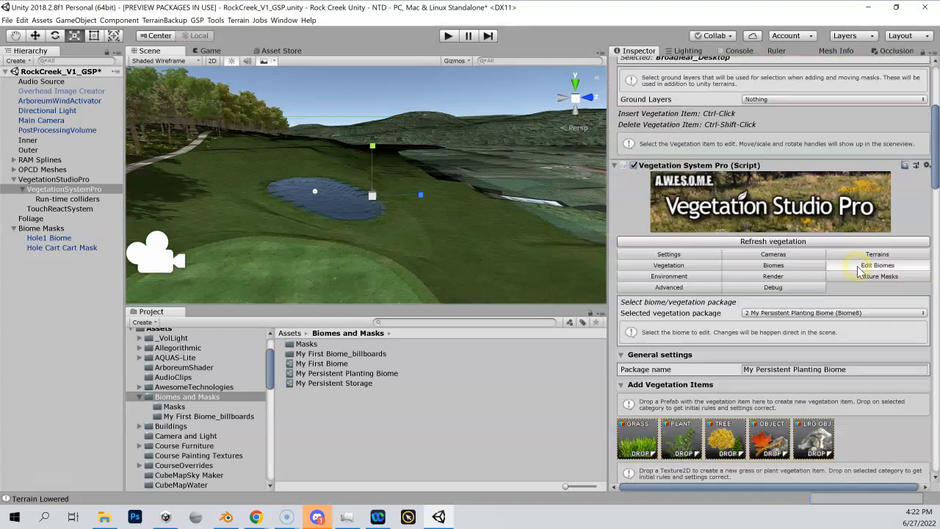
pyautogui.scroll(-3)
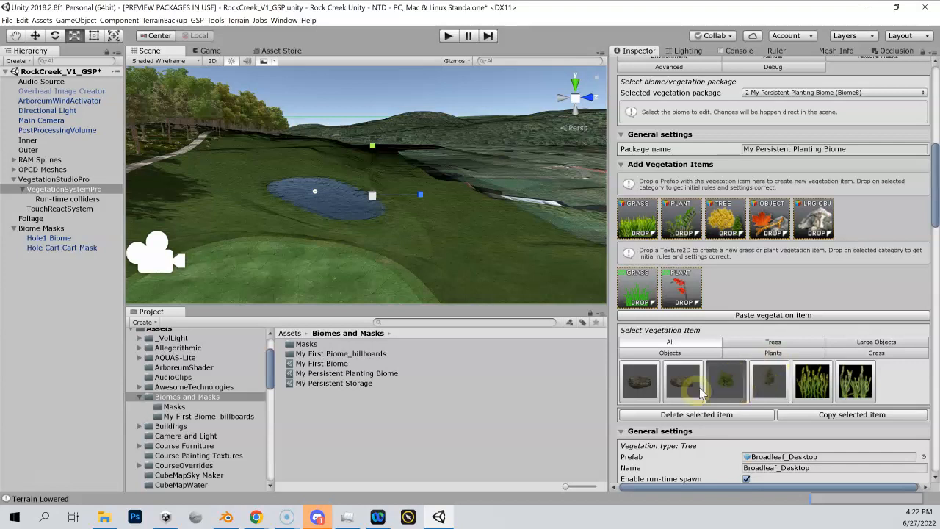
pyautogui.scroll(3)
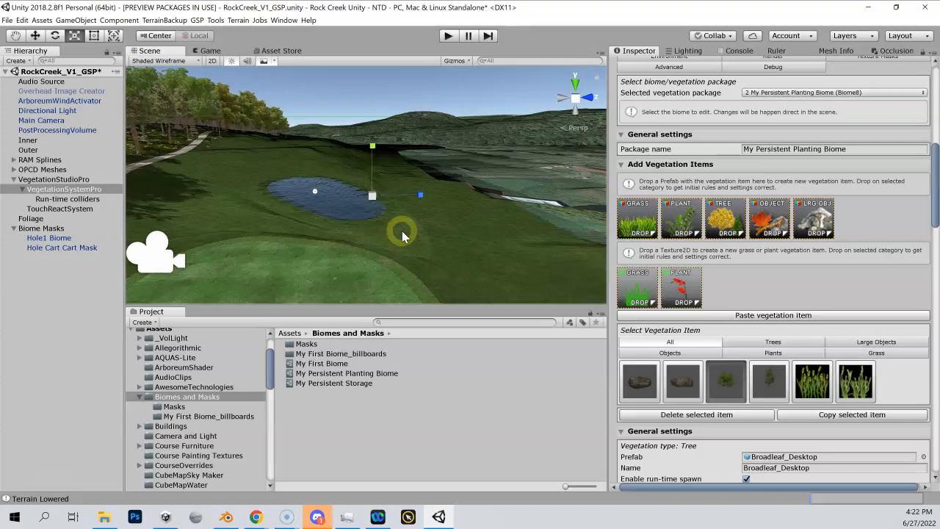
pyautogui.scroll(3)
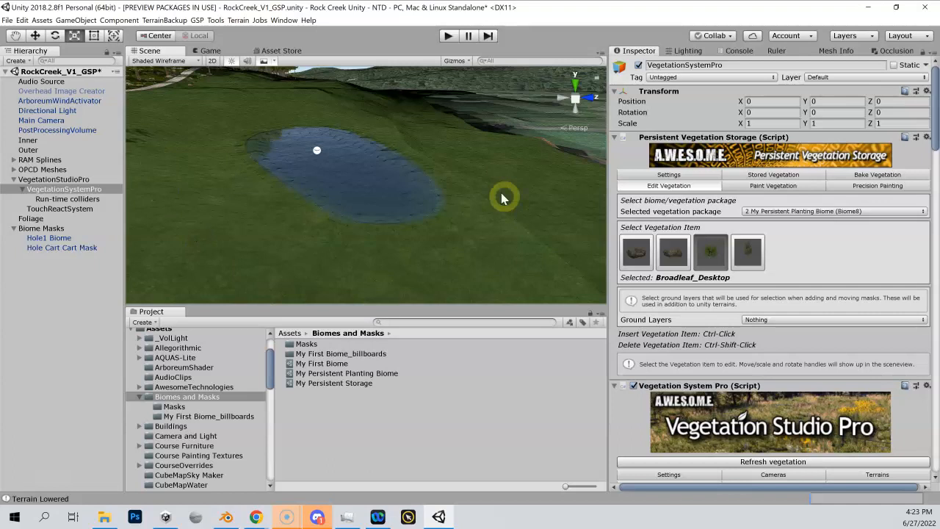
pyautogui.moveTo(294, 133)
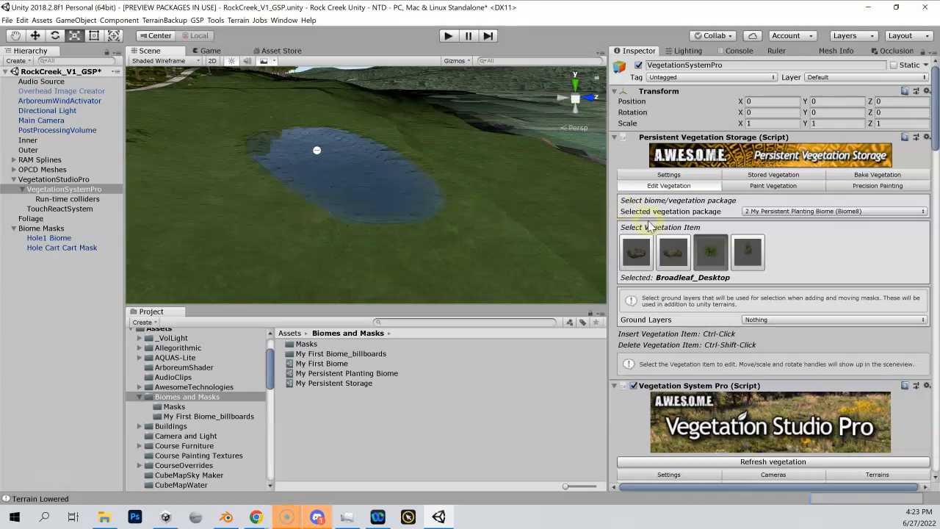
pyautogui.moveTo(706, 203)
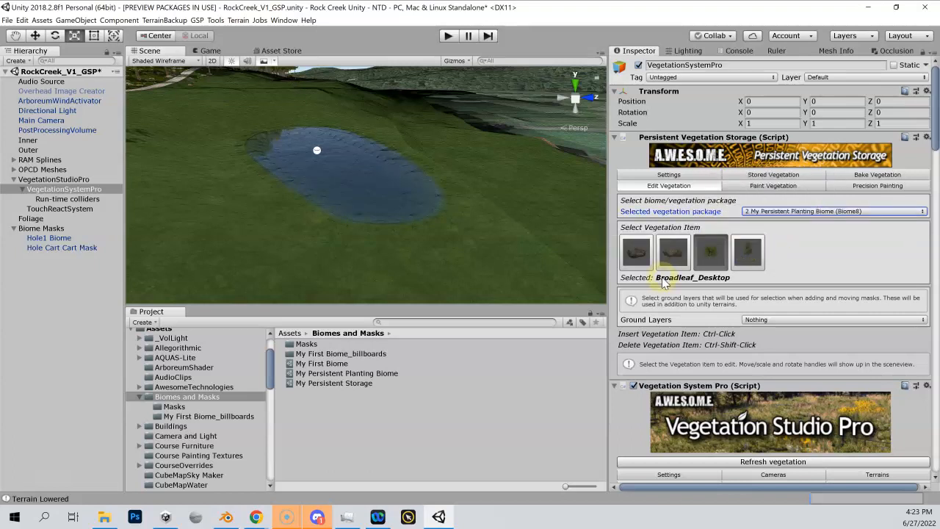
# Clear the Broadleaf_Desktop item from Stored Vegetation and confirm, leaving storage empty
pyautogui.click(773, 185)
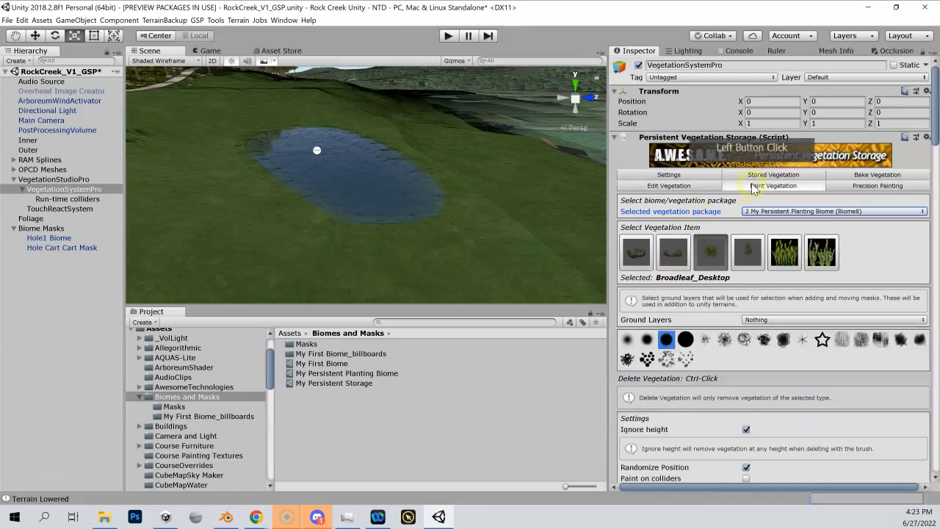
pyautogui.click(669, 185)
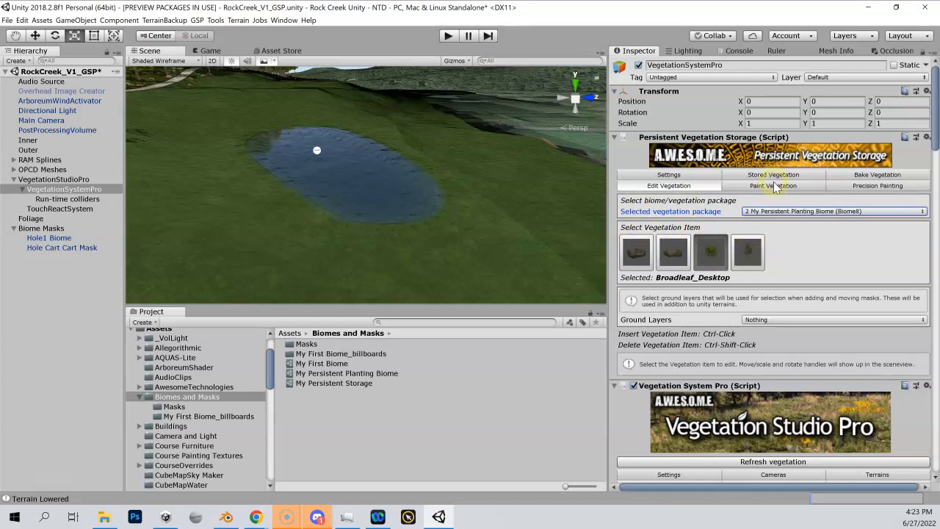
pyautogui.click(690, 253)
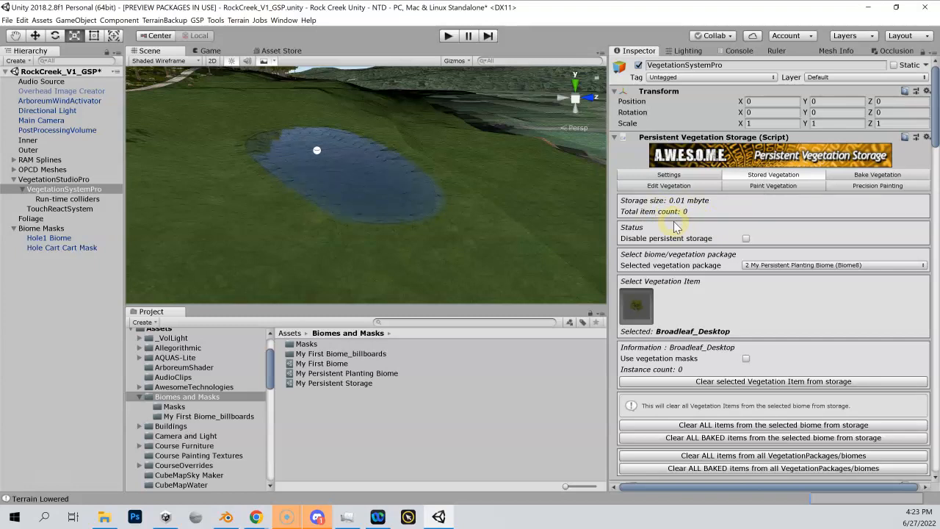
pyautogui.scroll(-3)
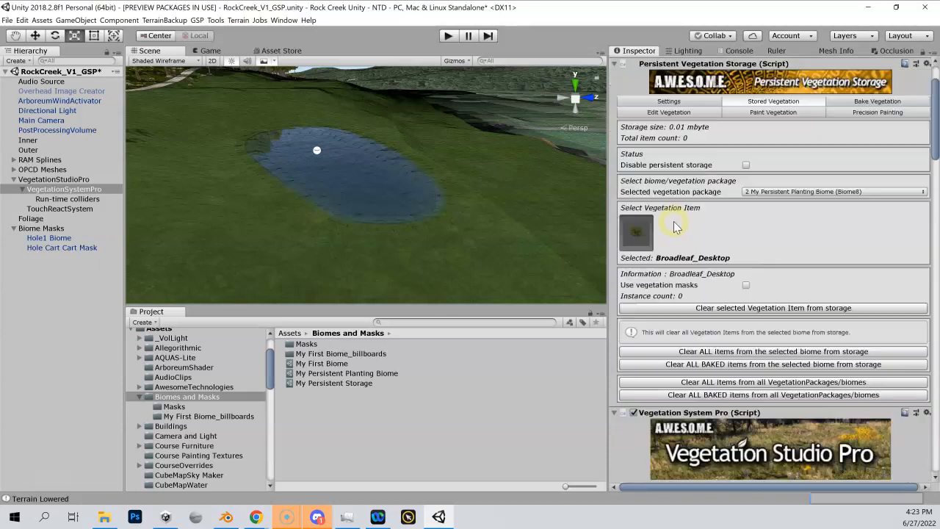
pyautogui.moveTo(791, 315)
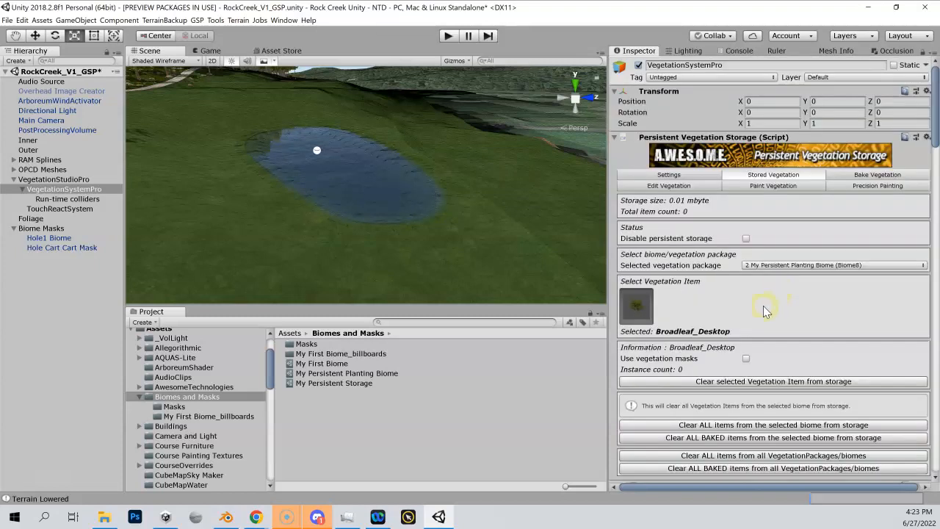
pyautogui.moveTo(748, 385)
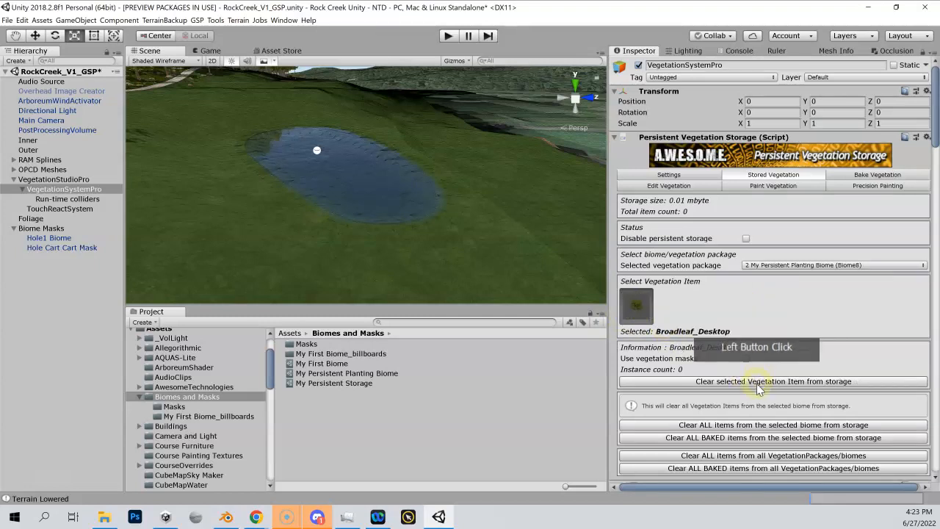
pyautogui.click(773, 382)
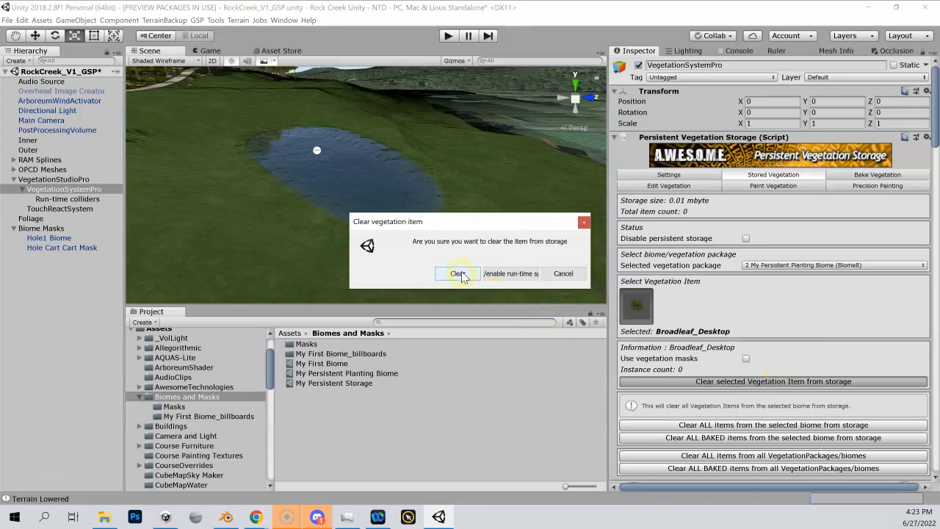
pyautogui.click(458, 273)
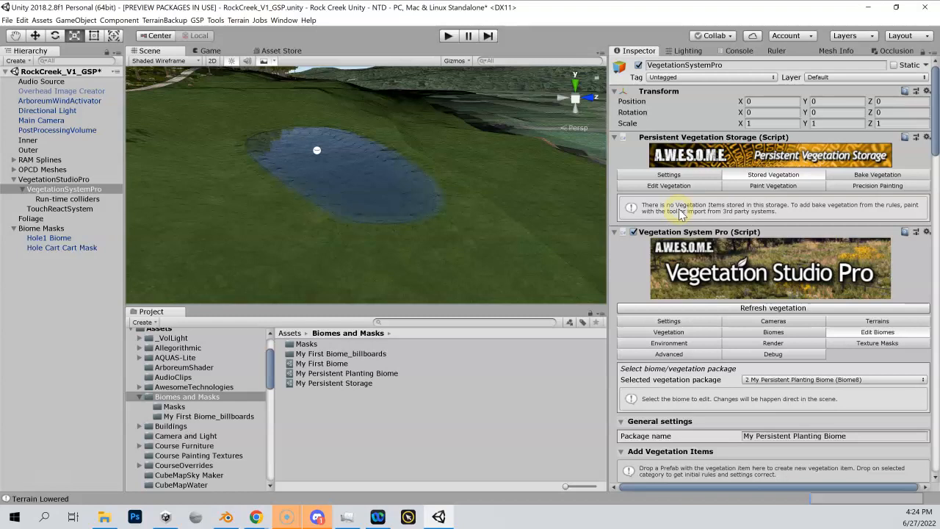
pyautogui.moveTo(493, 185)
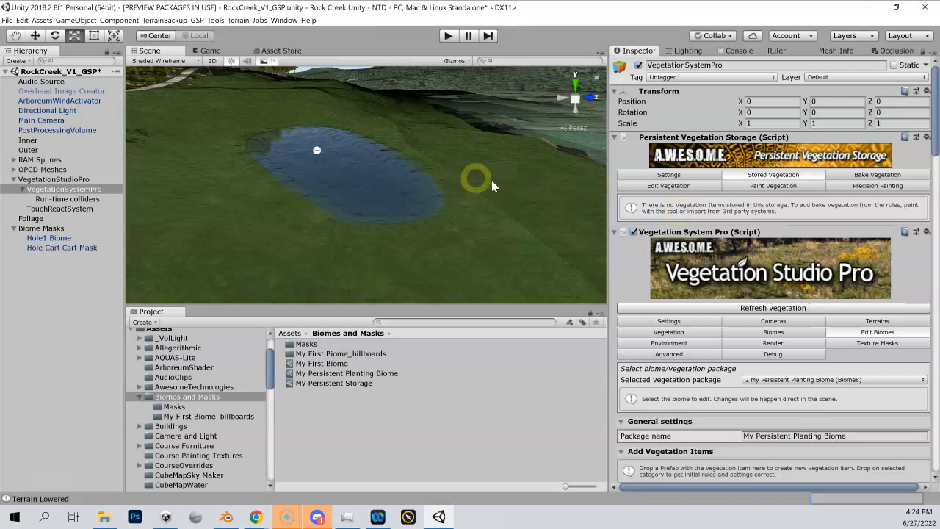
# Hand-paint a single Rock6B rock on the grass at the pond's lower-right edge
pyautogui.click(773, 185)
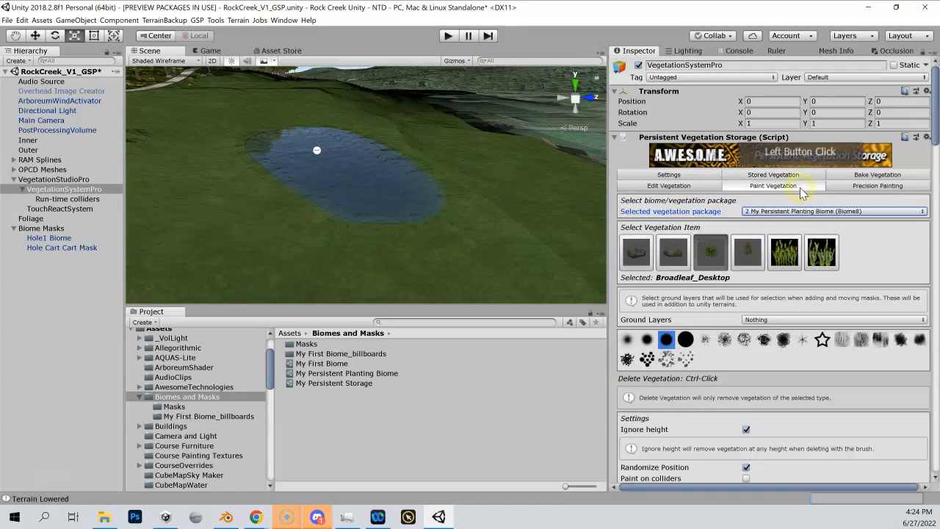
pyautogui.click(673, 251)
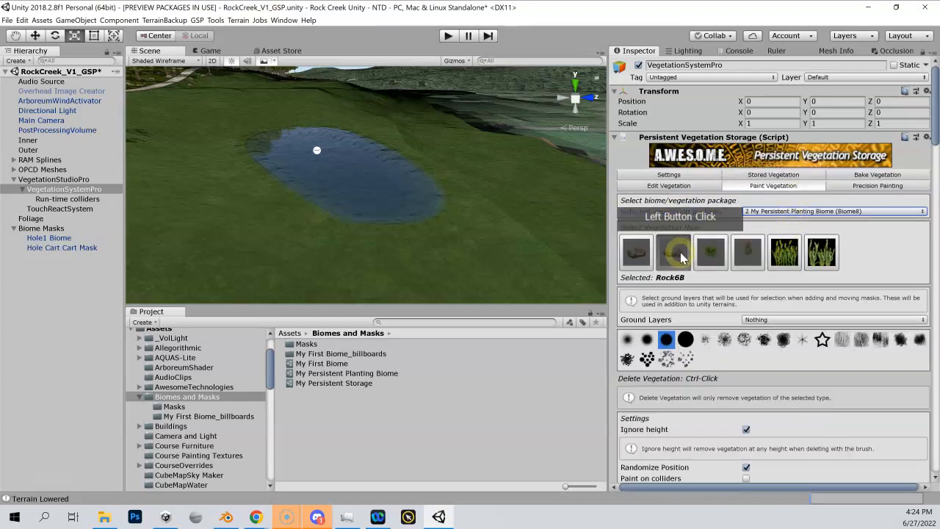
pyautogui.click(441, 218)
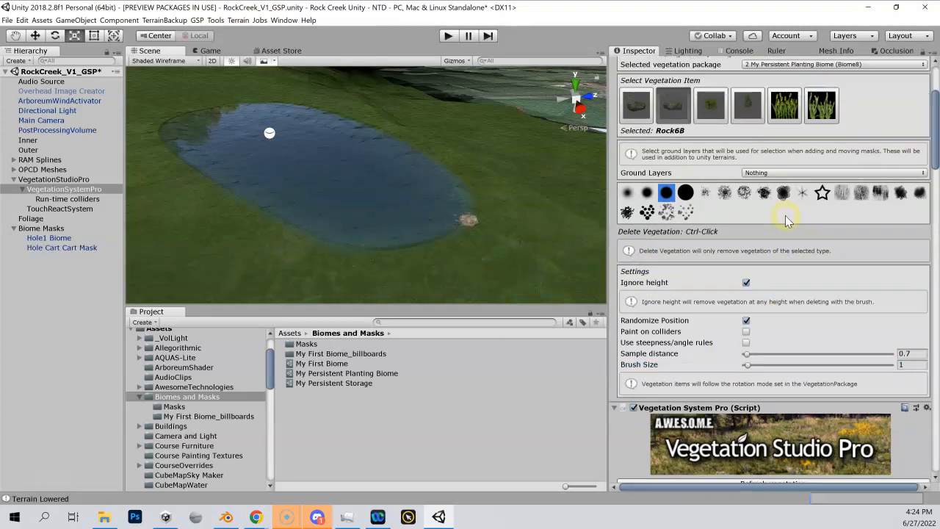
# Review the Rock6B item's settings in Vegetation System Pro
pyautogui.scroll(-3)
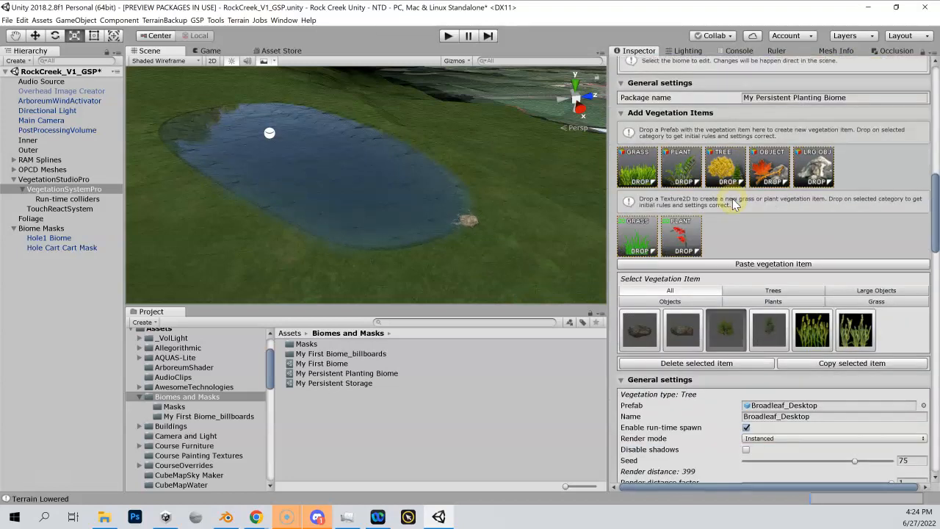
pyautogui.click(639, 293)
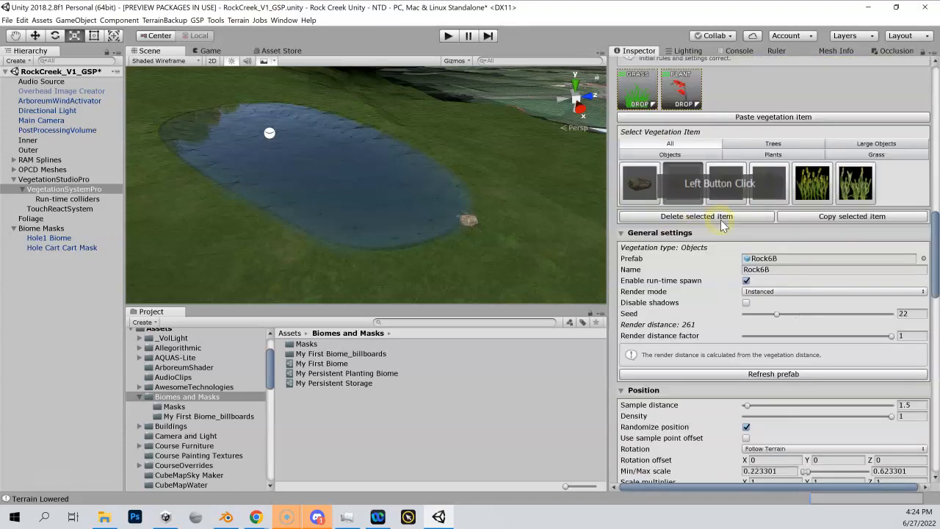
pyautogui.scroll(-3)
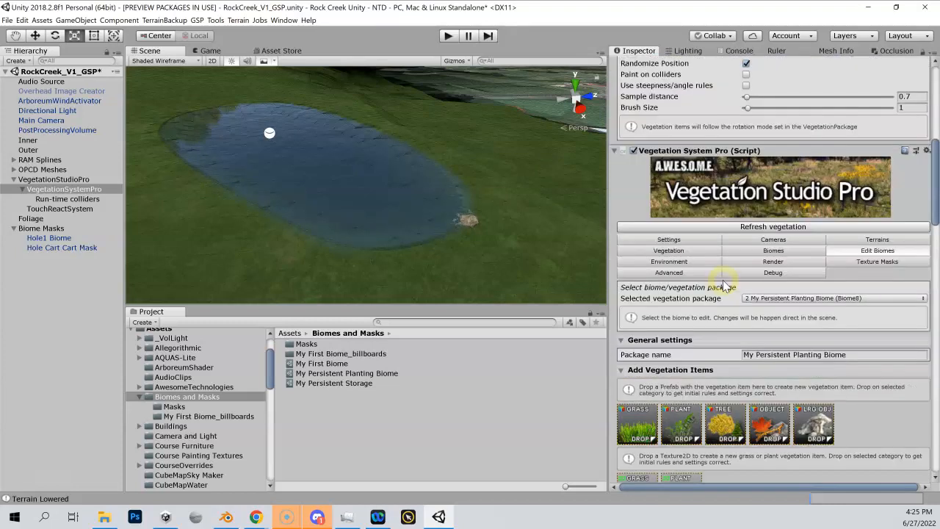
# Ring the whole pond shore with small Rock6B rocks, filling in the bottom edge
pyautogui.click(459, 246)
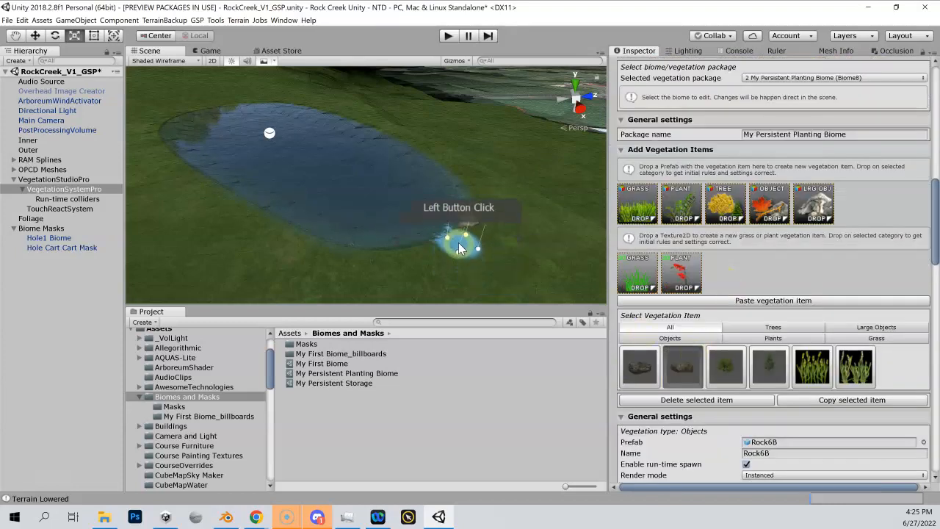
pyautogui.click(338, 256)
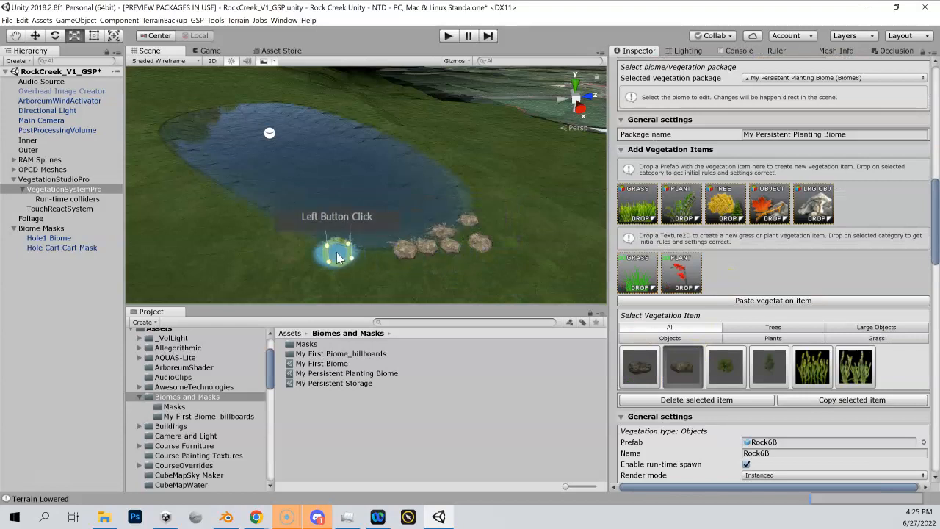
pyautogui.click(238, 203)
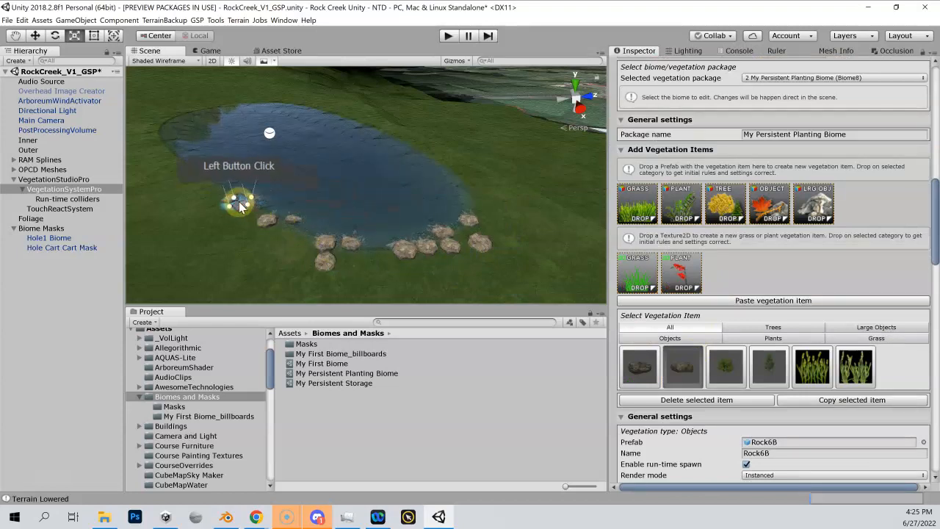
pyautogui.click(154, 140)
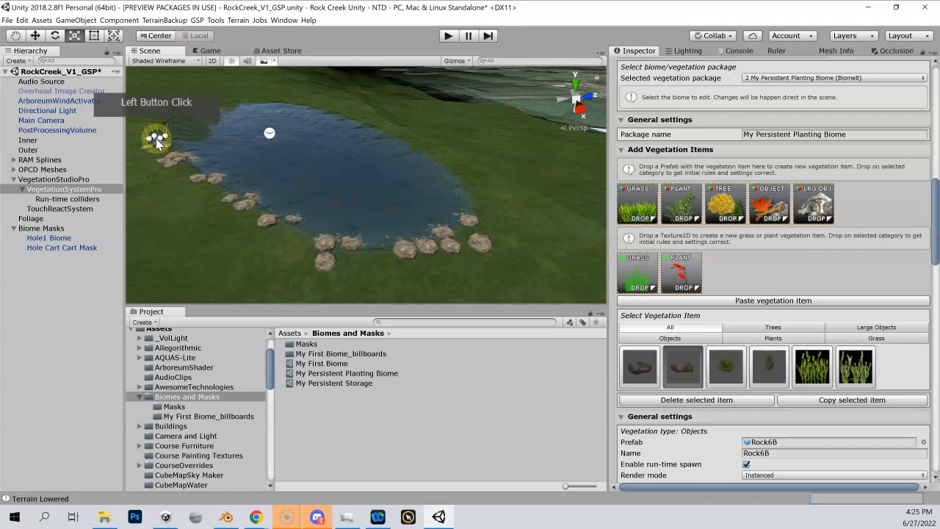
pyautogui.click(286, 103)
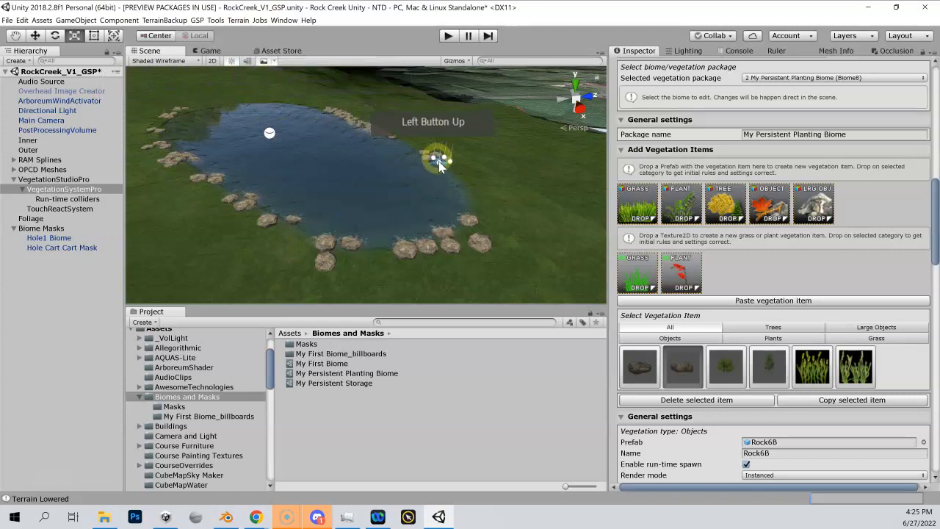
pyautogui.click(325, 89)
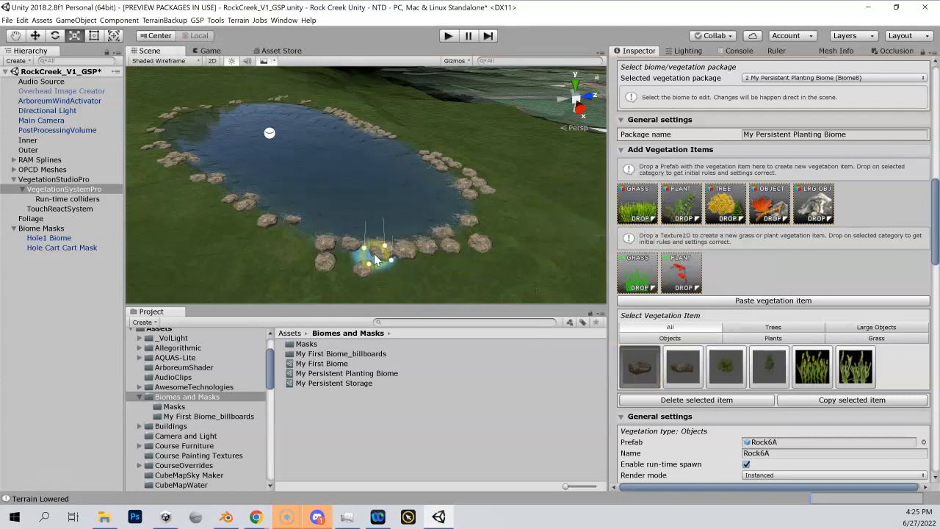
pyautogui.click(488, 223)
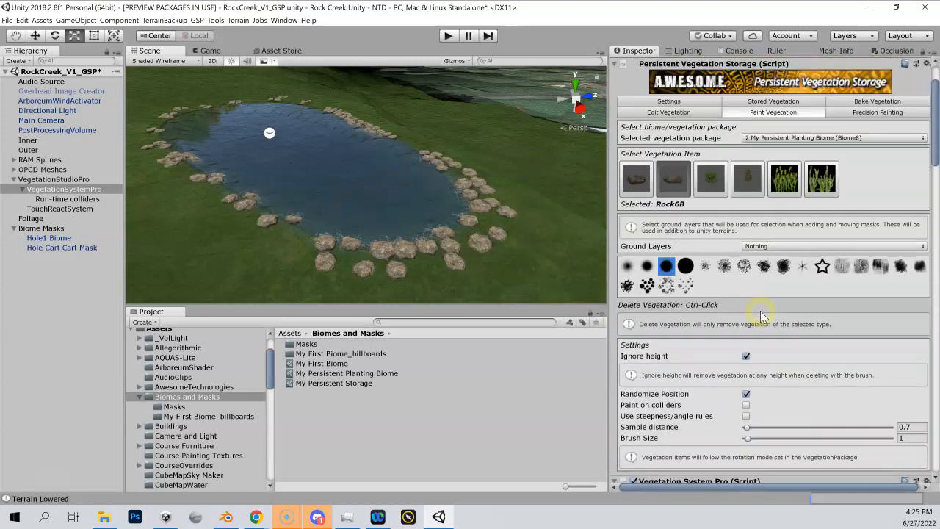
# Add larger Rock6A boulders on the bottom and upper shores, then pick the next item
pyautogui.click(635, 179)
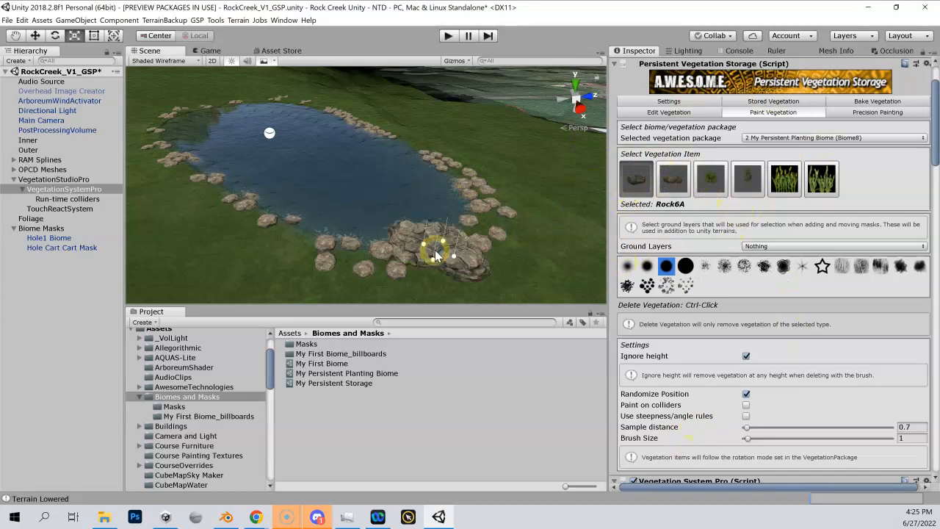
pyautogui.click(203, 198)
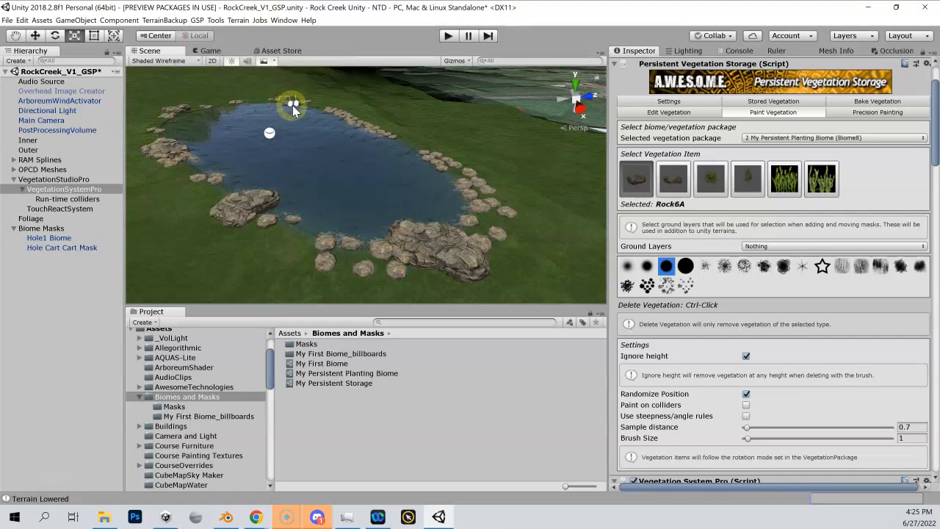
pyautogui.click(459, 169)
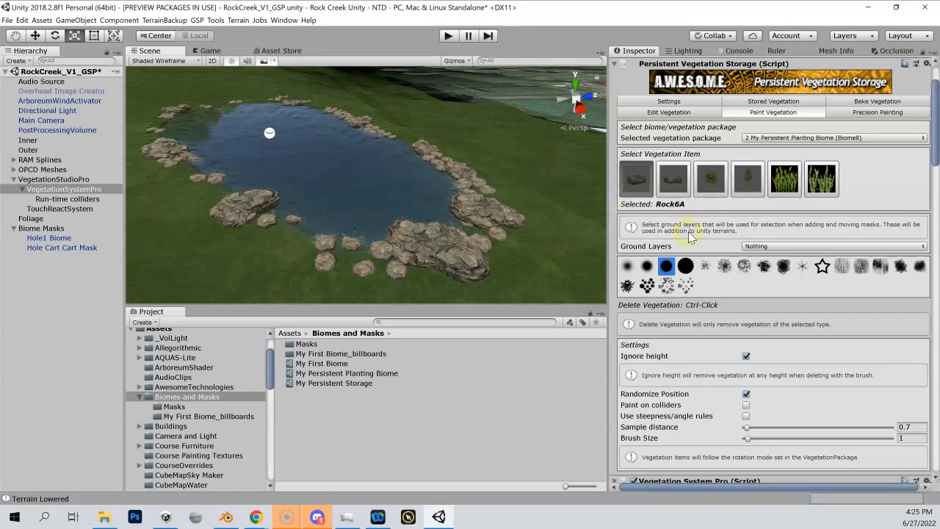
pyautogui.click(673, 179)
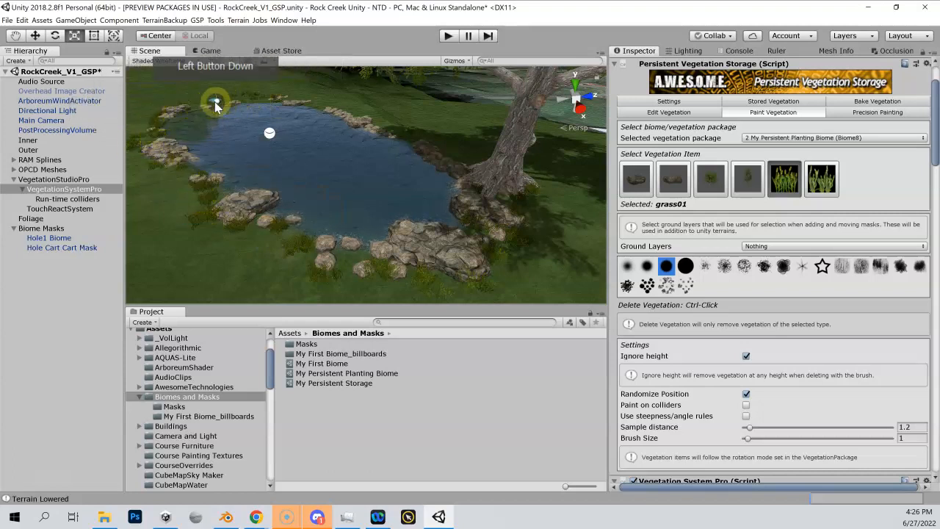
# Paint grass01 along the upper-left shore and grass02 along the near shore
pyautogui.moveTo(217, 103); pyautogui.dragTo(411, 146)
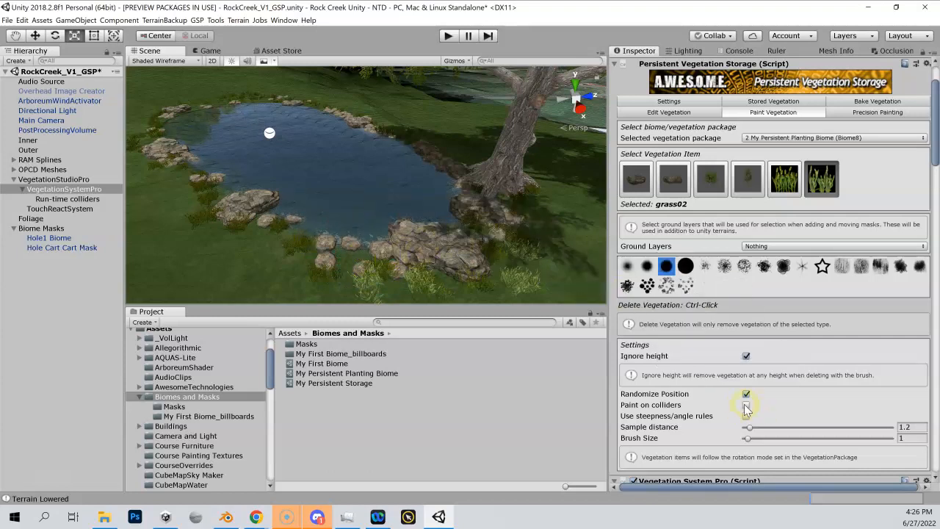
pyautogui.click(747, 405)
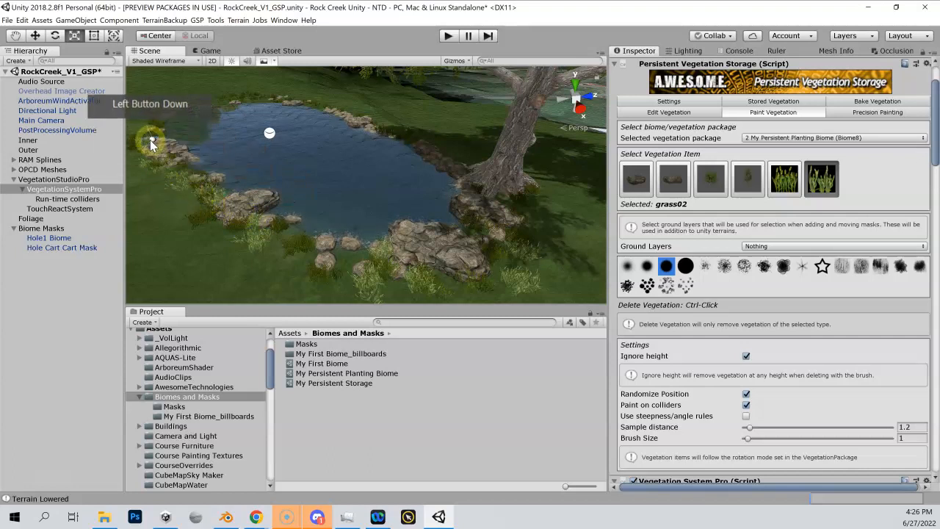
pyautogui.moveTo(150, 144); pyautogui.dragTo(294, 103)
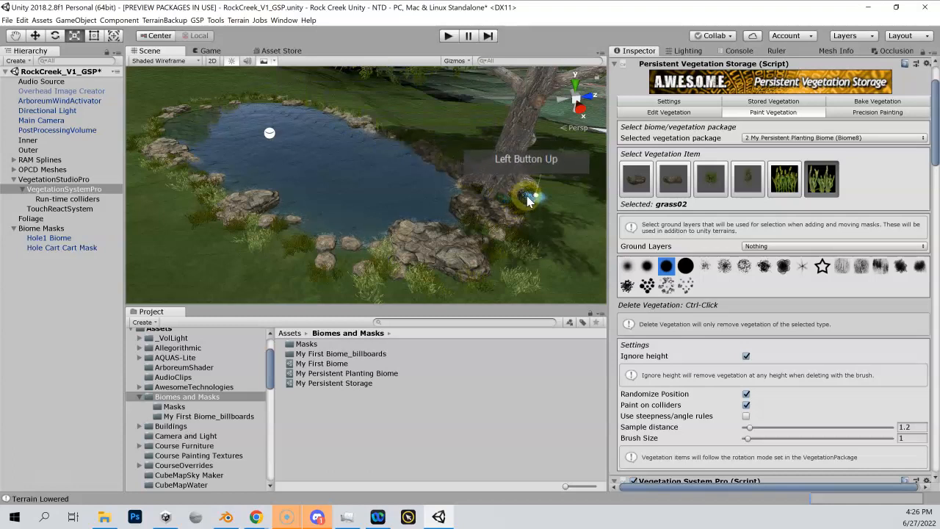
pyautogui.moveTo(379, 283)
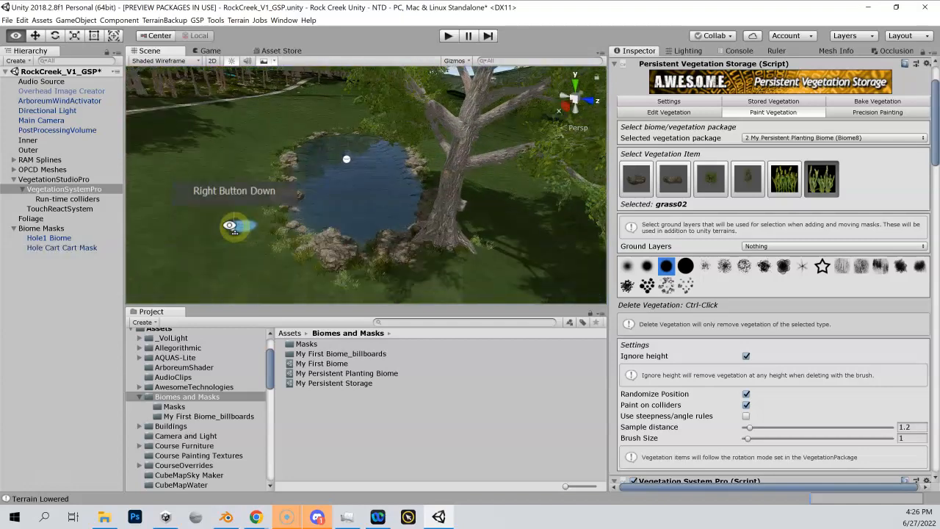
# Orbit the view to inspect the pond and tree from ground level
pyautogui.moveTo(235, 227); pyautogui.dragTo(301, 212)
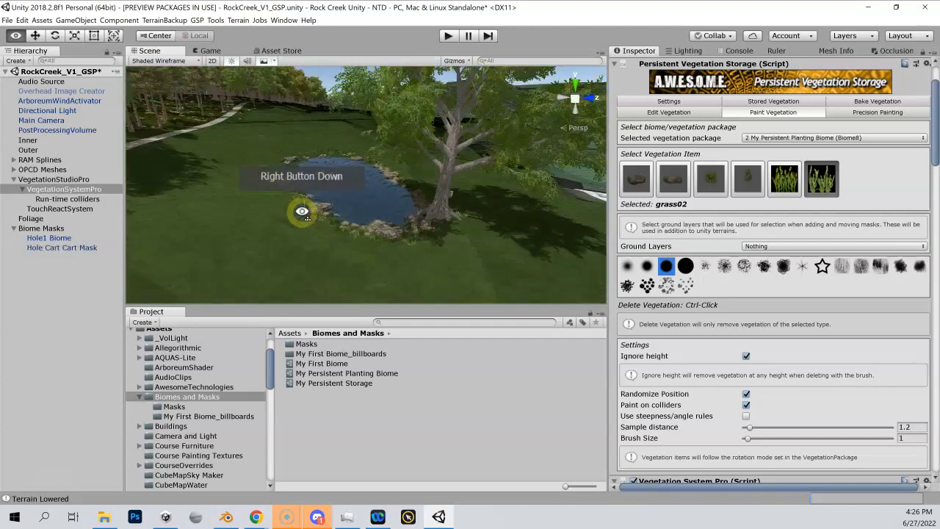
pyautogui.moveTo(301, 213); pyautogui.dragTo(310, 182)
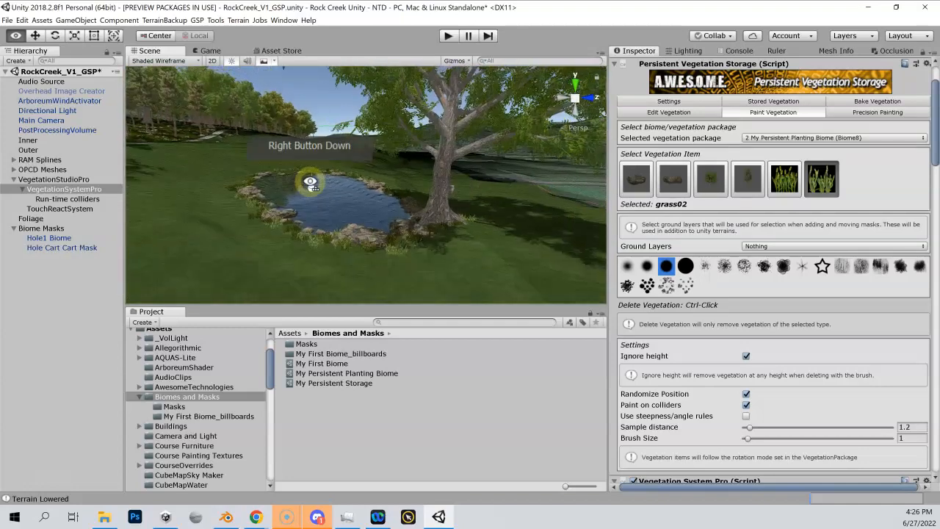